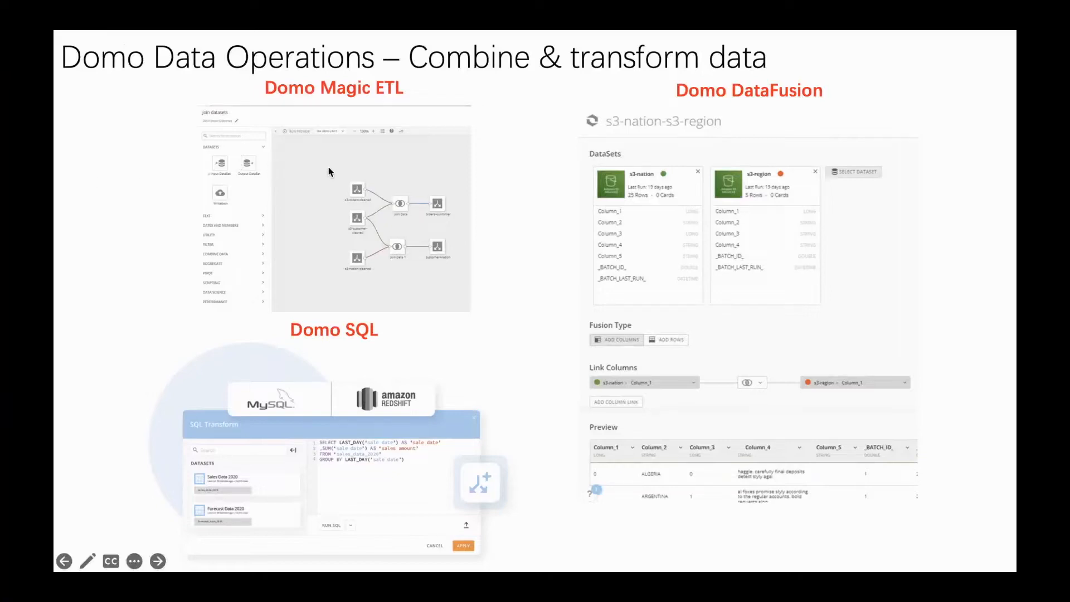
mouse_move(365, 172)
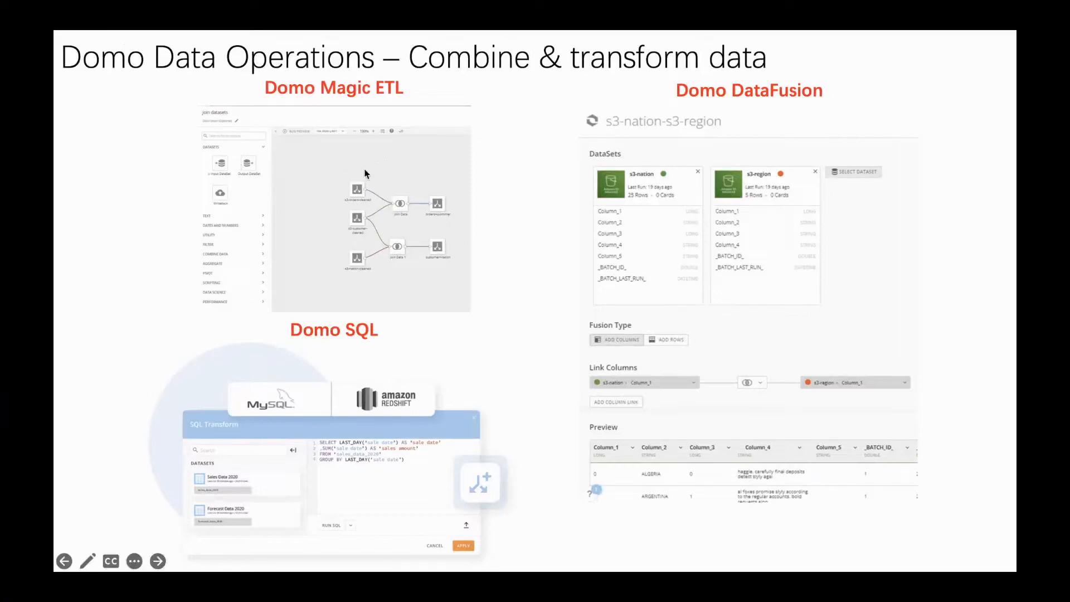
mouse_move(733, 209)
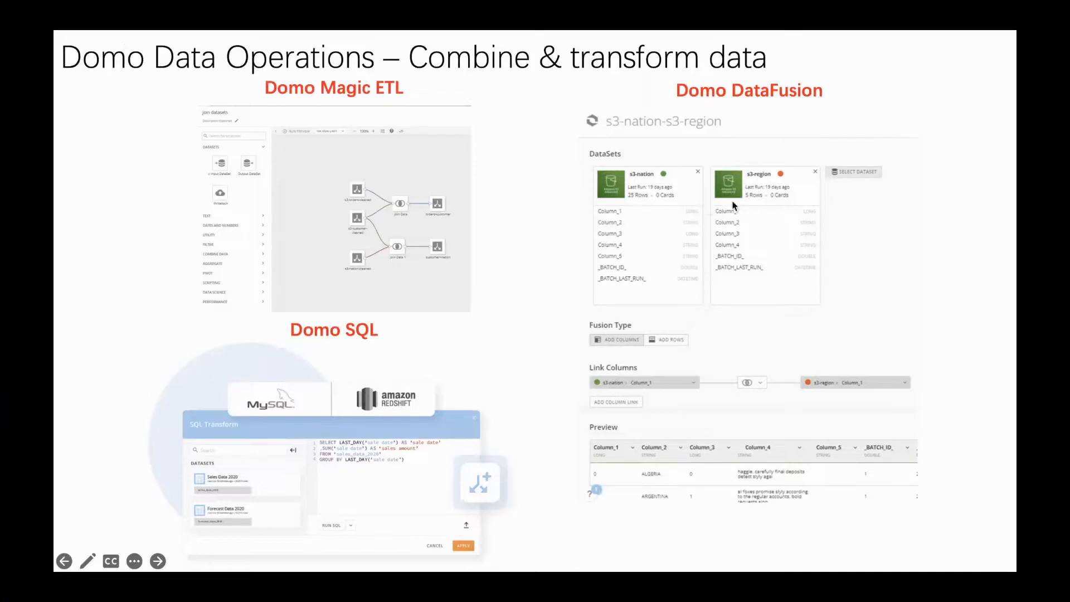
mouse_move(448, 328)
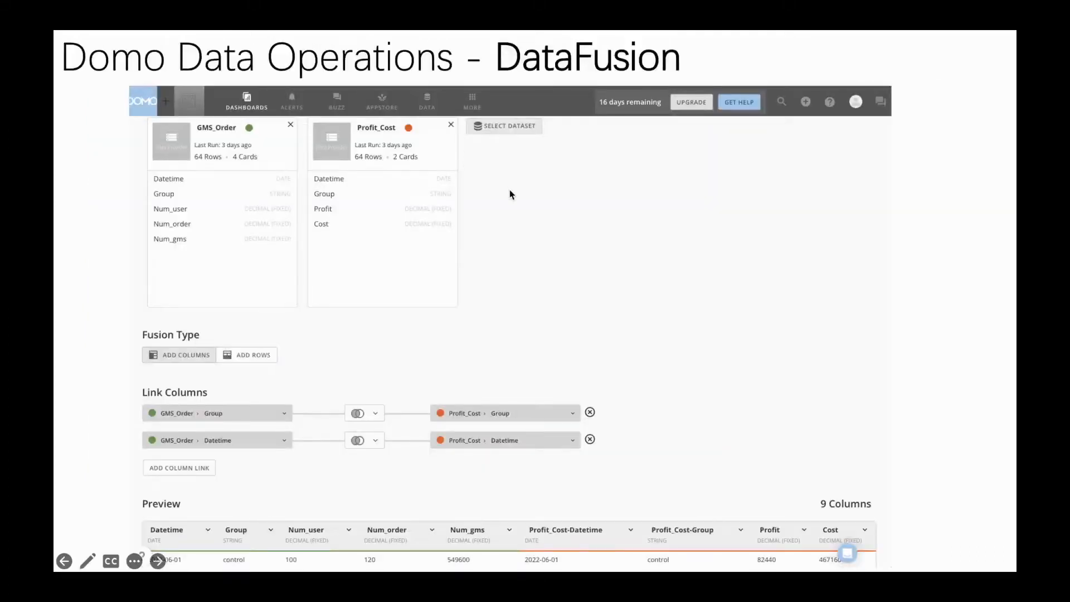
mouse_move(486, 196)
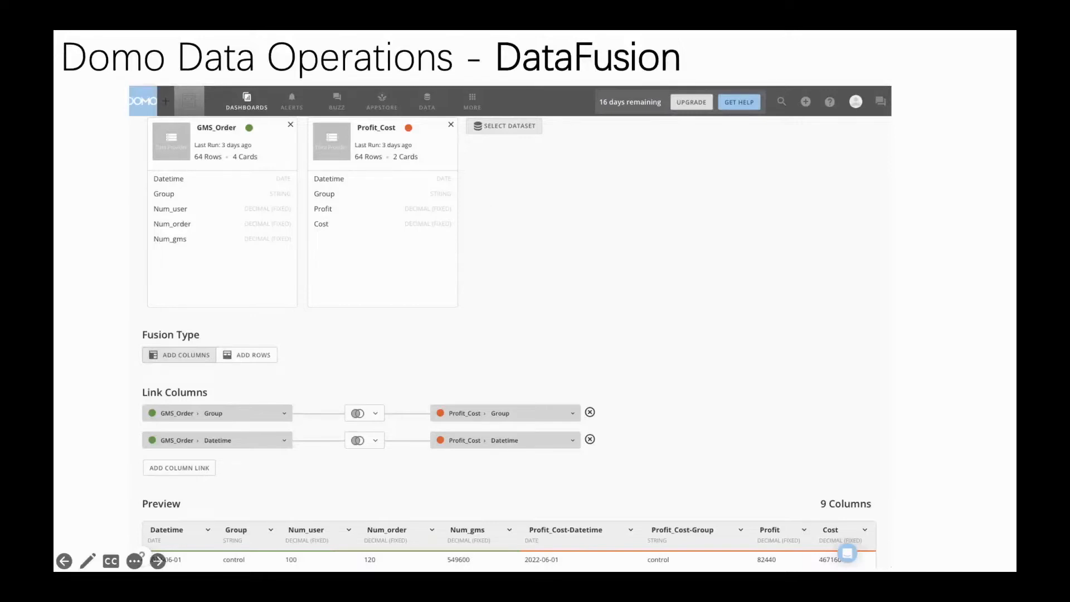
mouse_move(394, 188)
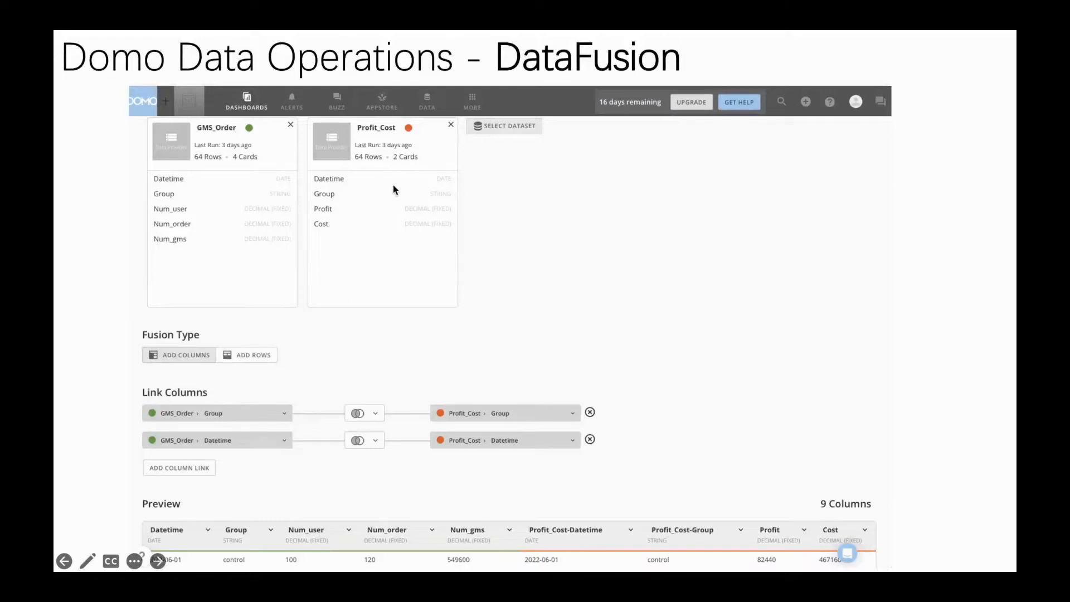
mouse_move(491, 230)
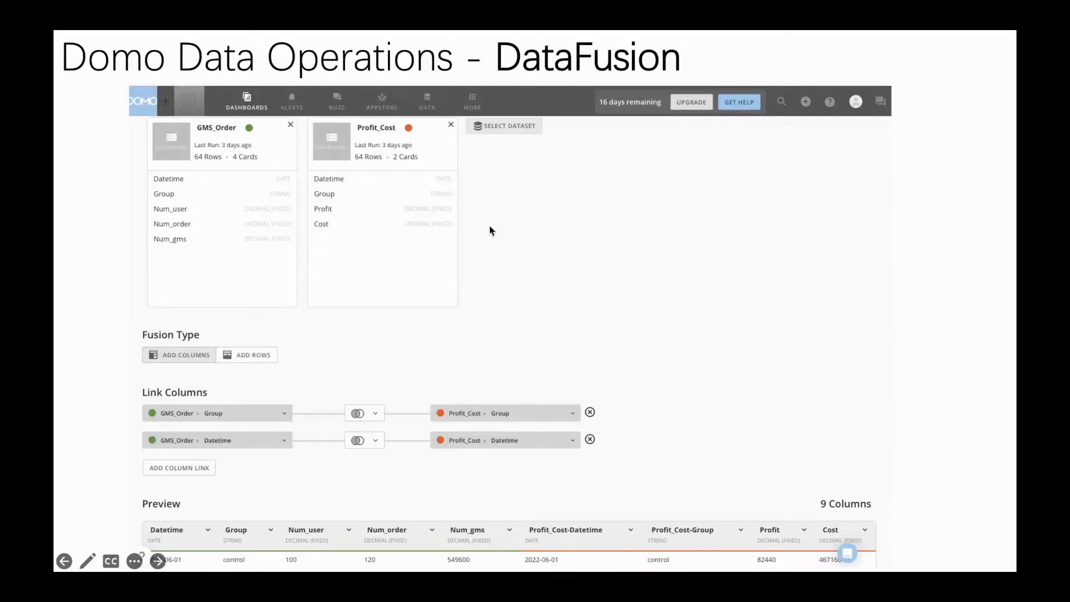
mouse_move(269, 163)
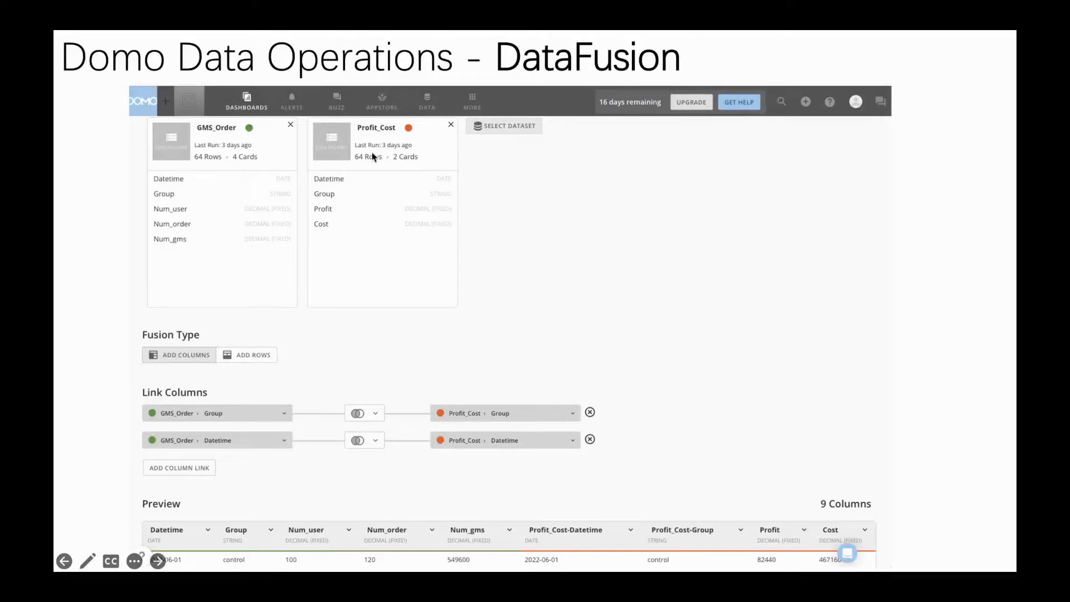
mouse_move(368, 180)
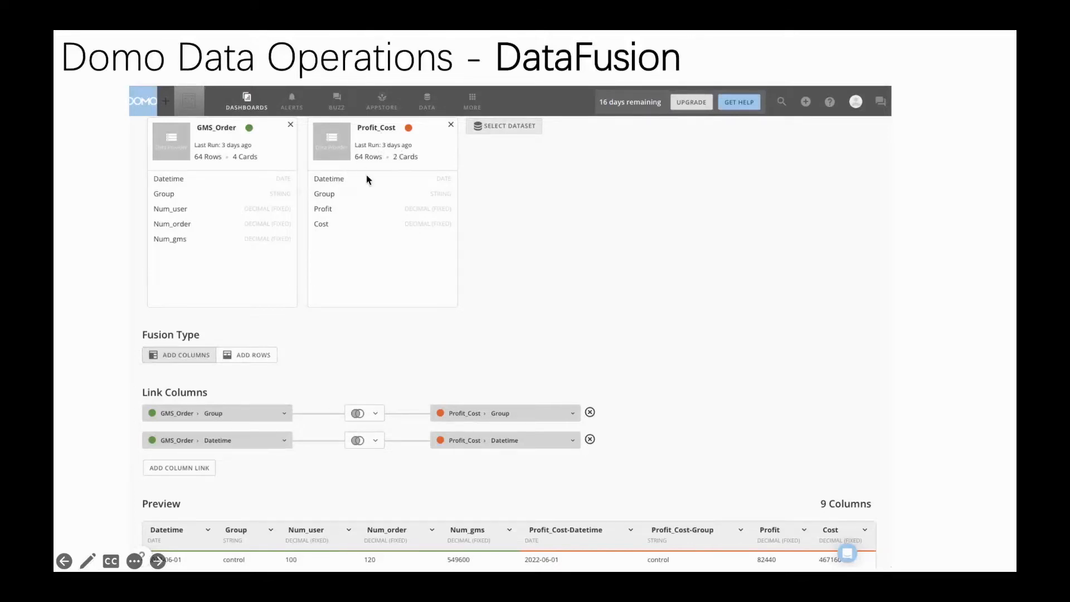
mouse_move(247, 166)
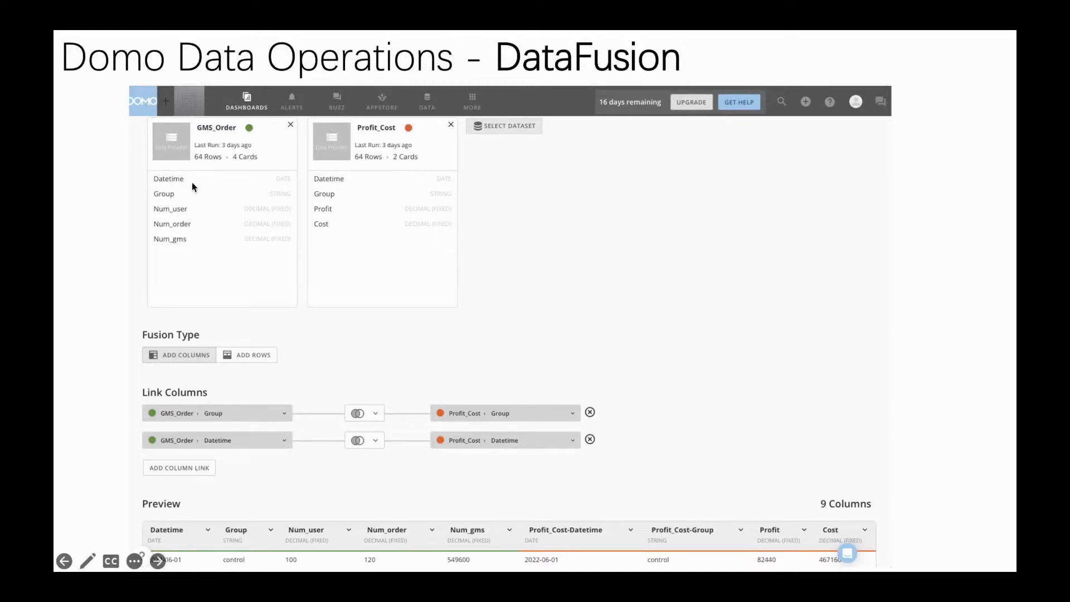
mouse_move(234, 172)
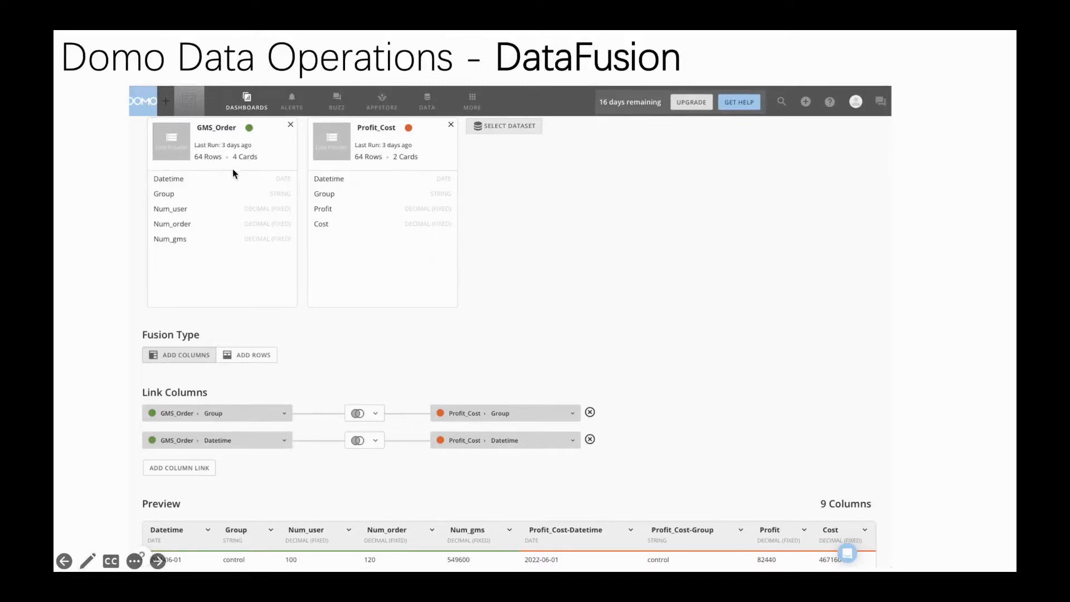
mouse_move(370, 173)
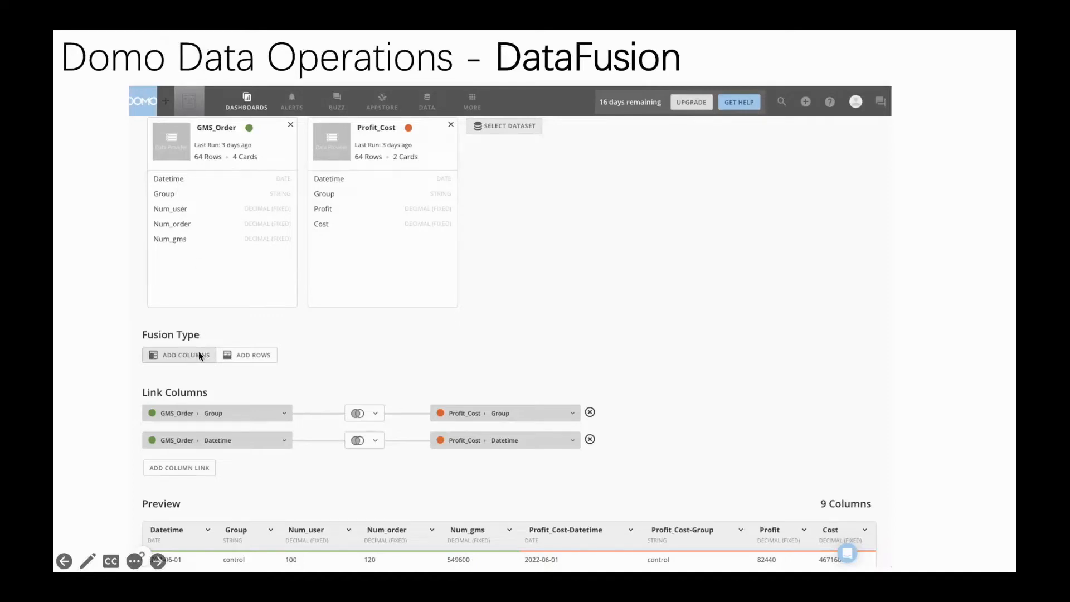
mouse_move(238, 429)
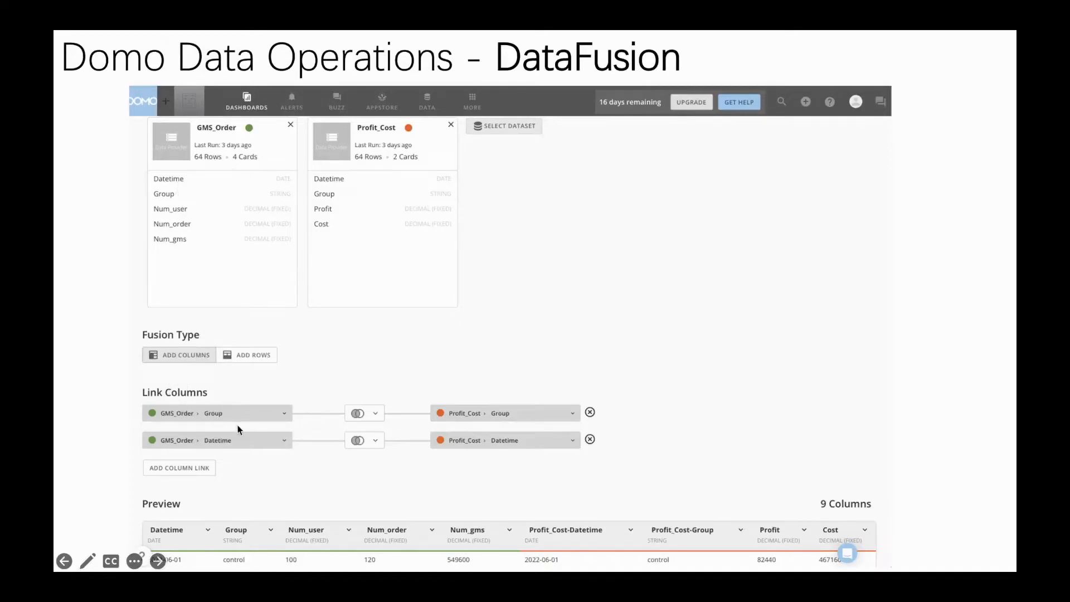
mouse_move(219, 456)
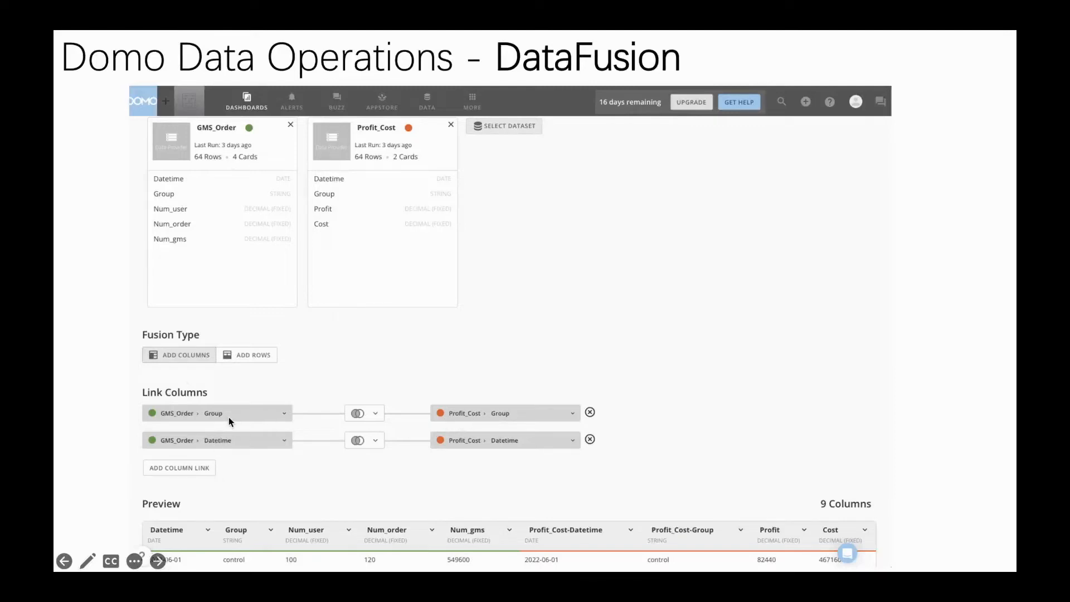
mouse_move(450, 535)
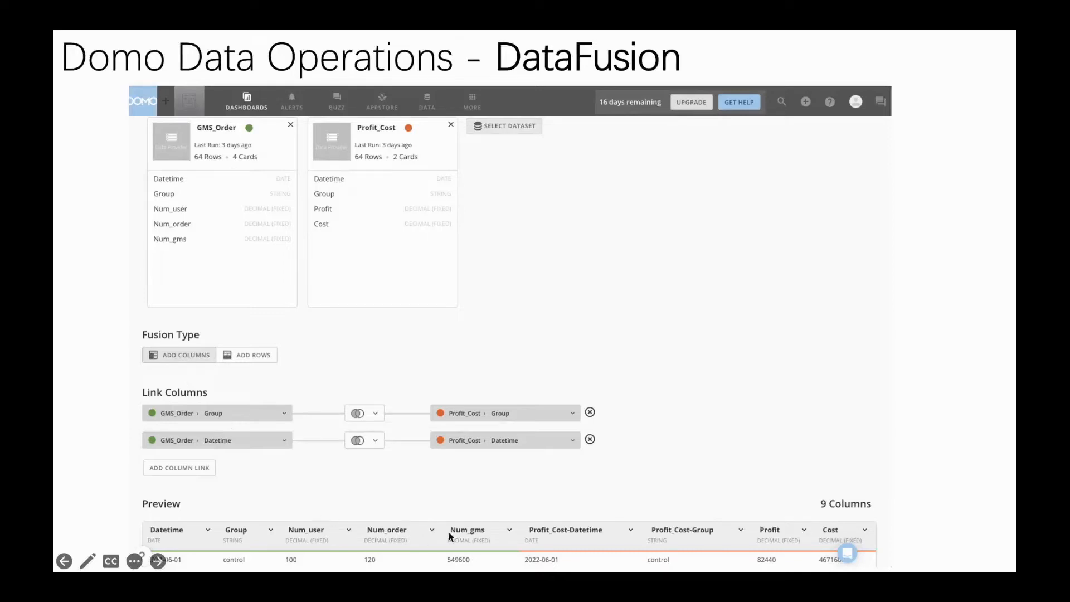
mouse_move(670, 515)
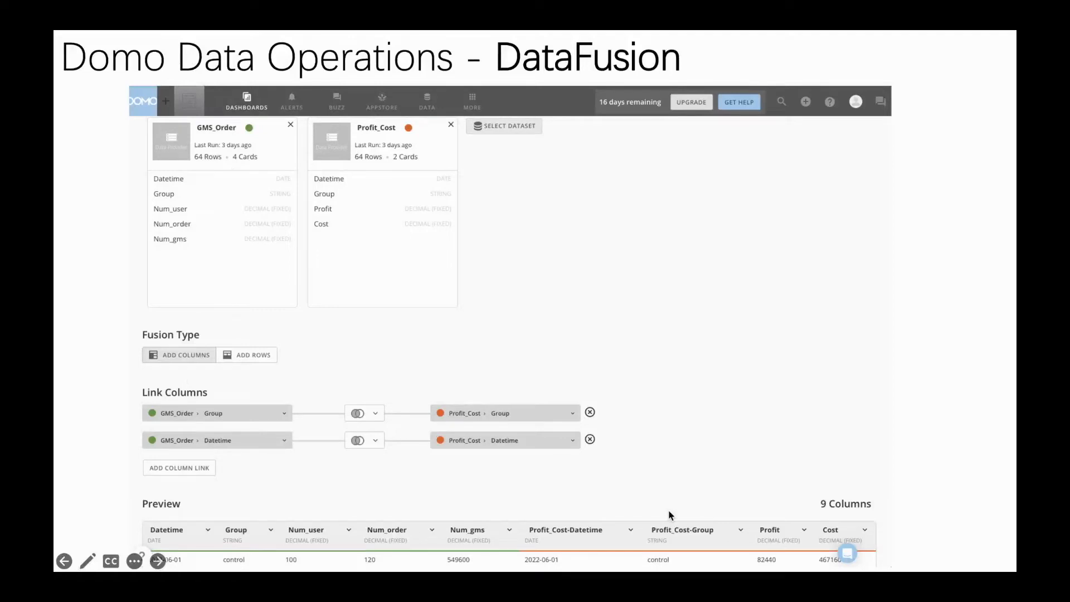
mouse_move(675, 519)
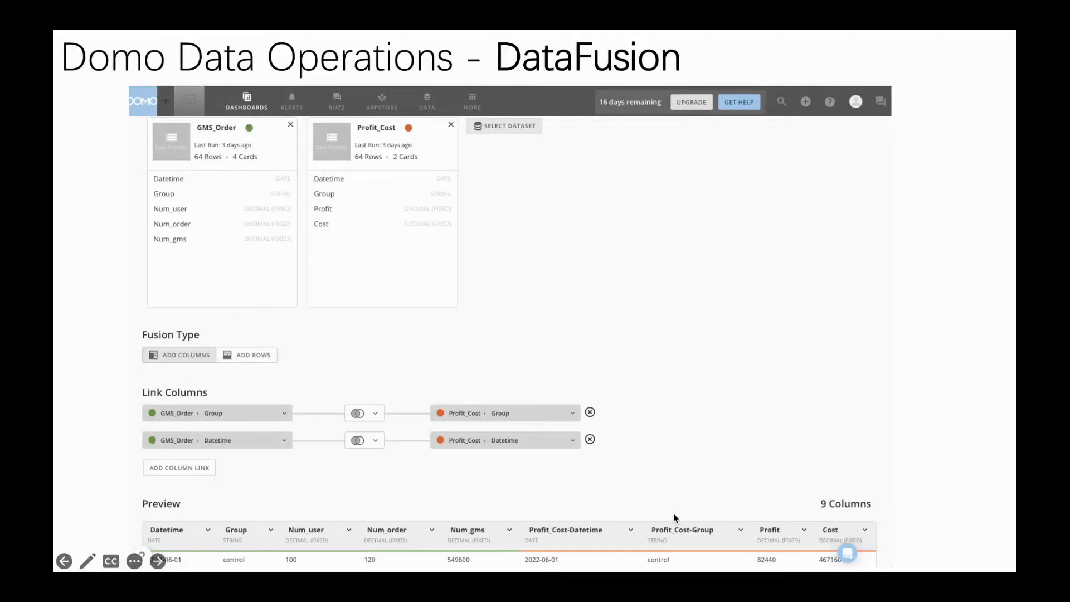
mouse_move(723, 469)
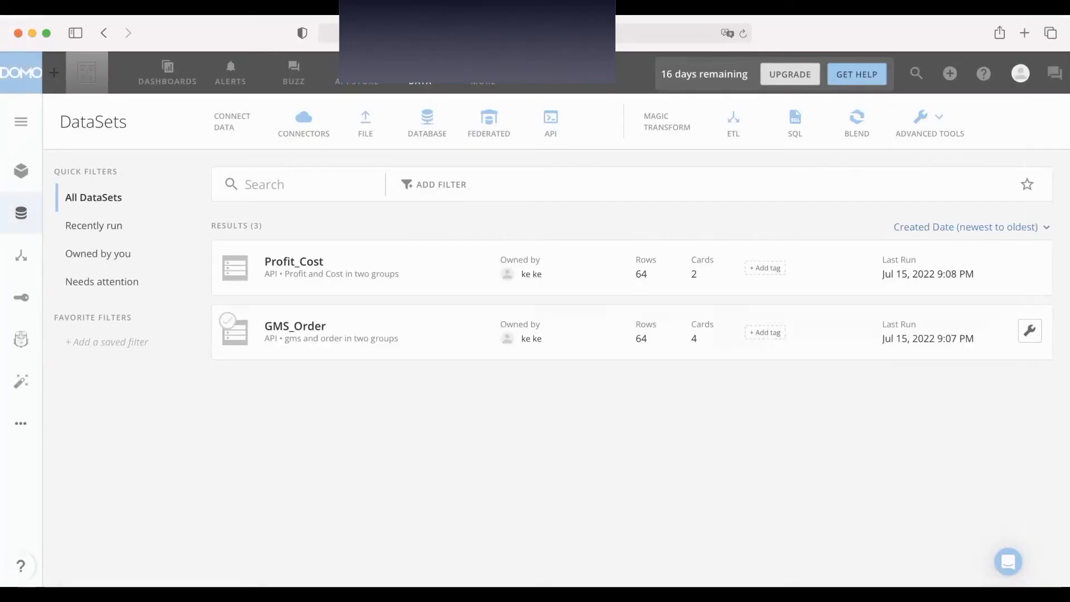
mouse_move(294, 267)
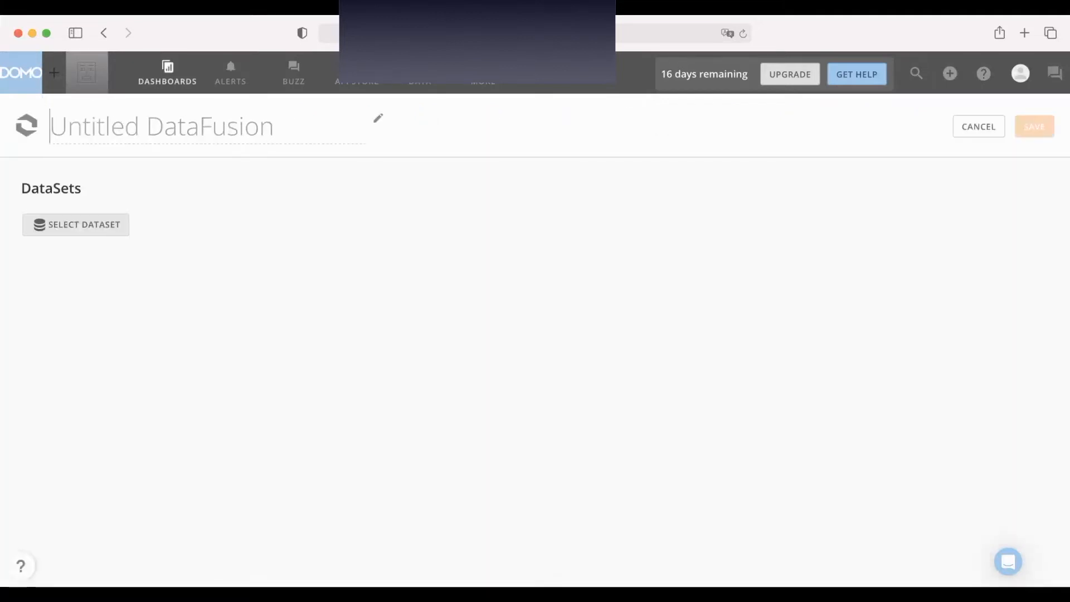
Name the DataFusion 'GMS-Profit-datafusion'.
type("Da")
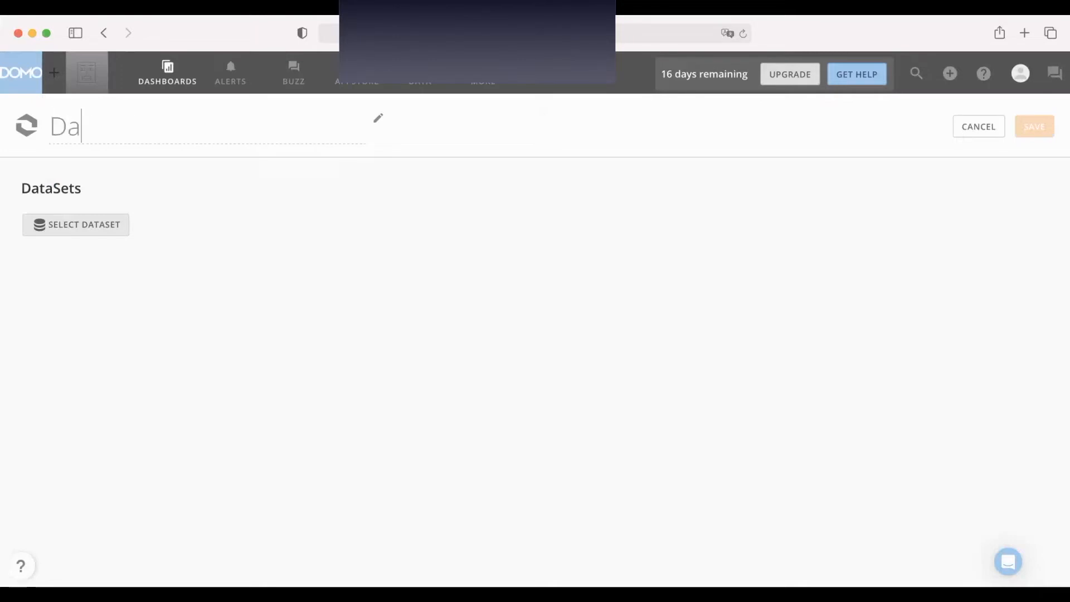
type("G")
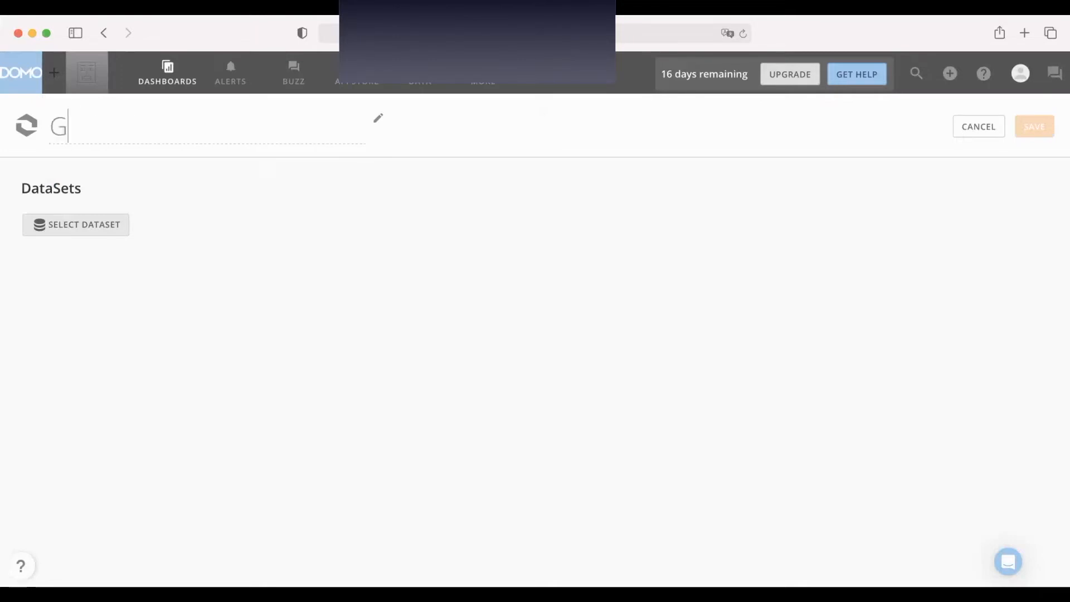
type("MS-O")
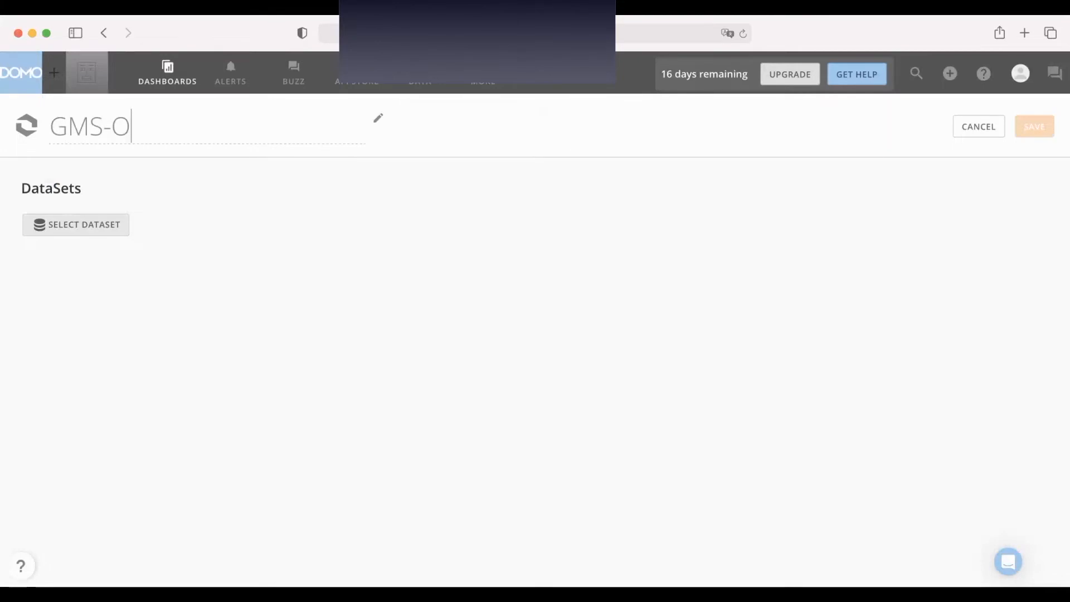
key("Backspace")
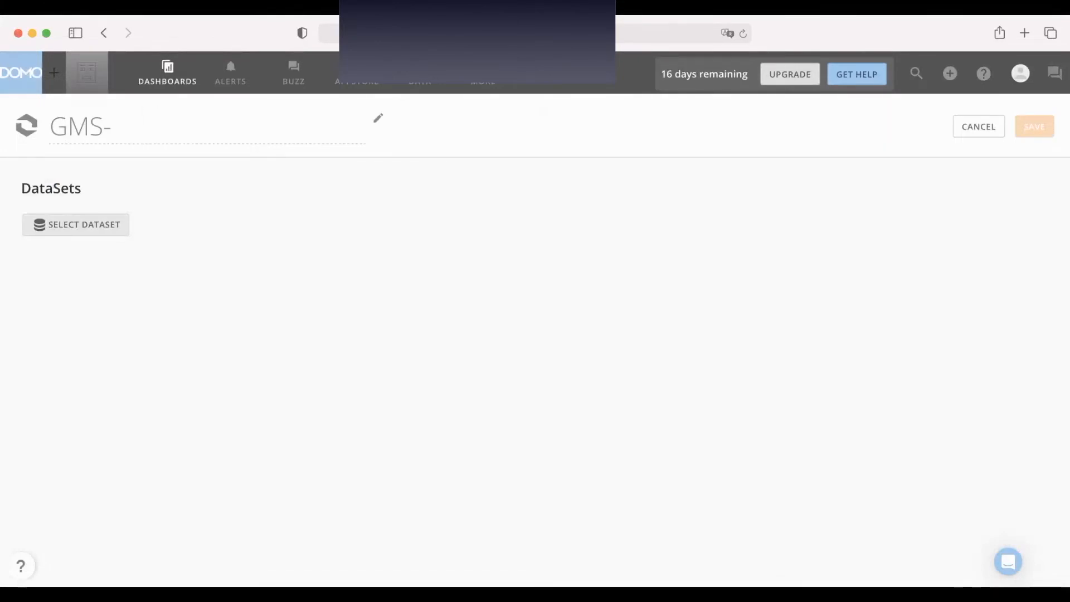
type("Profit")
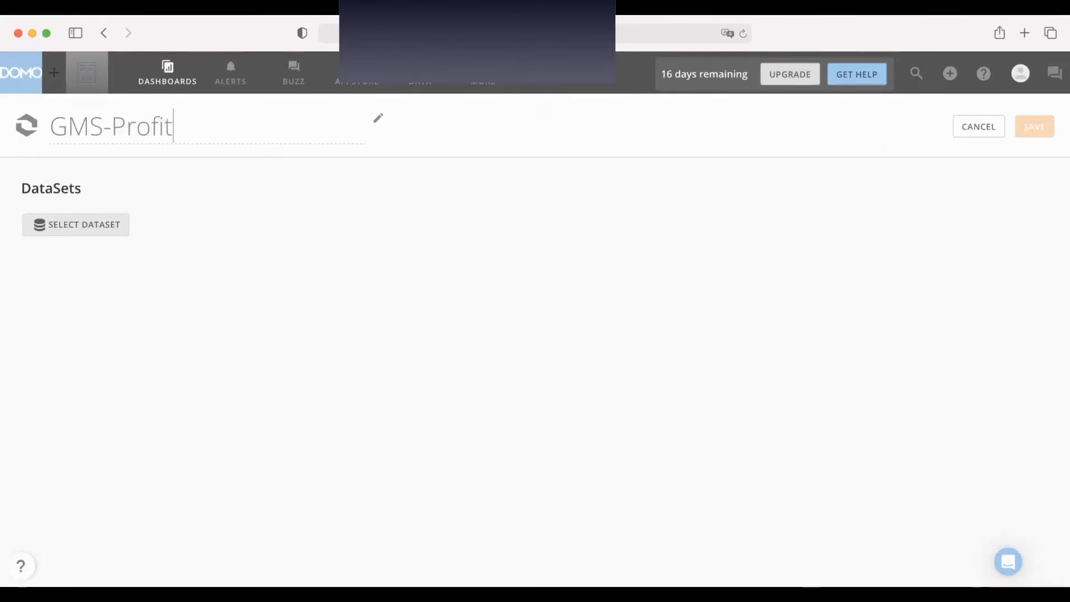
type("-dat")
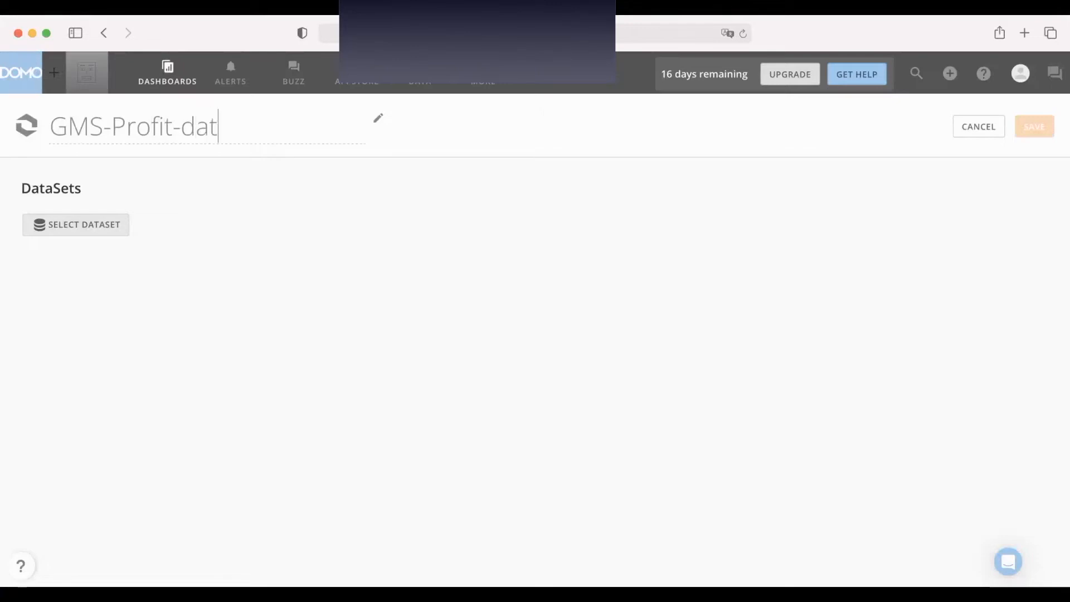
type("afusion")
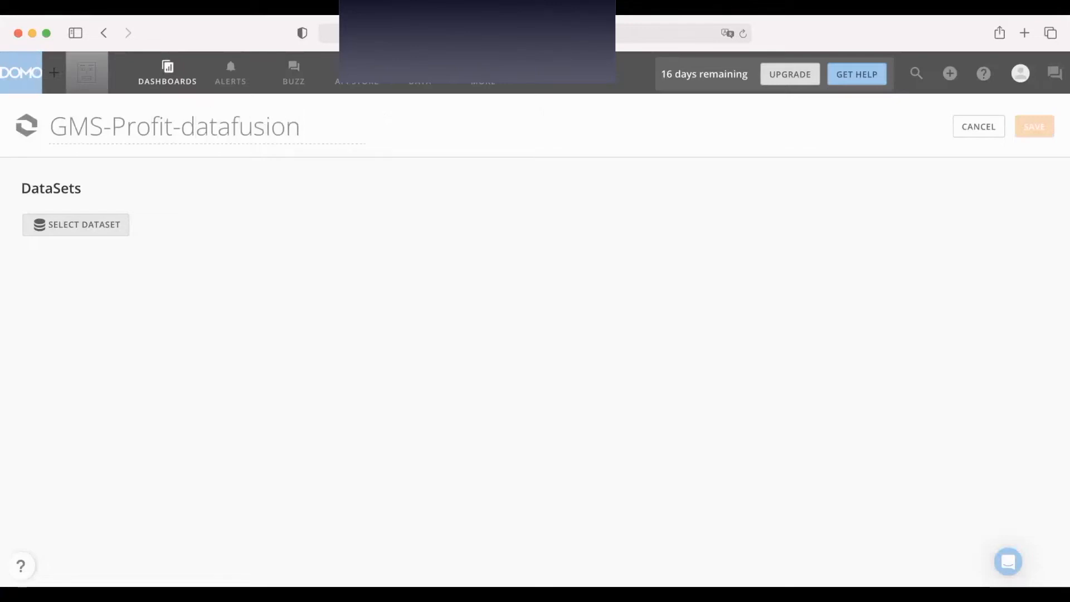
Add Profit_Cost and then GMS_Order as the fusion's input datasets.
left_click(76, 225)
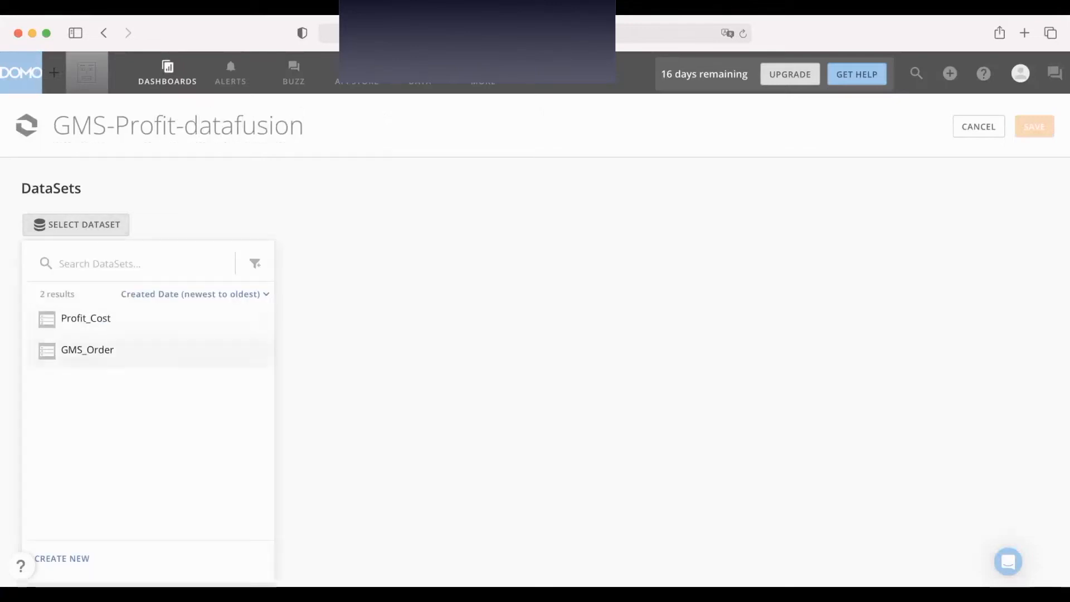
left_click(86, 319)
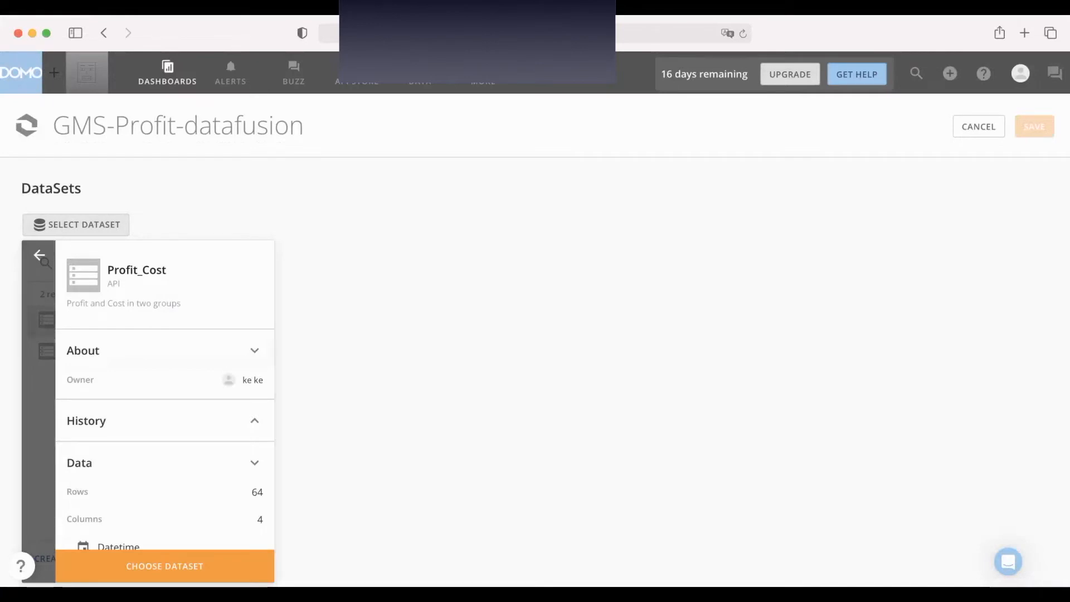
left_click(164, 566)
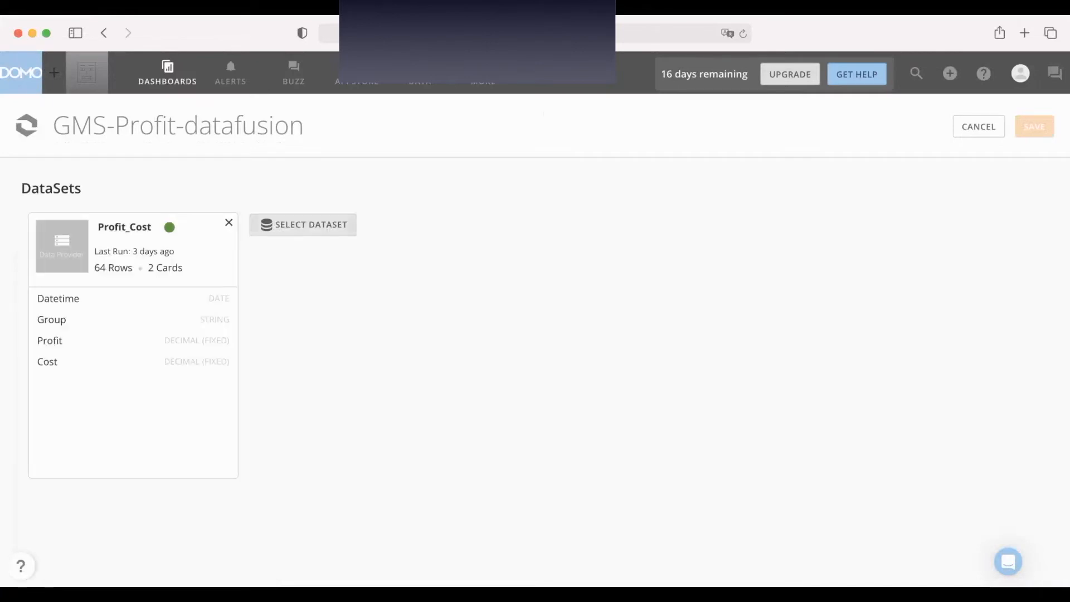
left_click(302, 225)
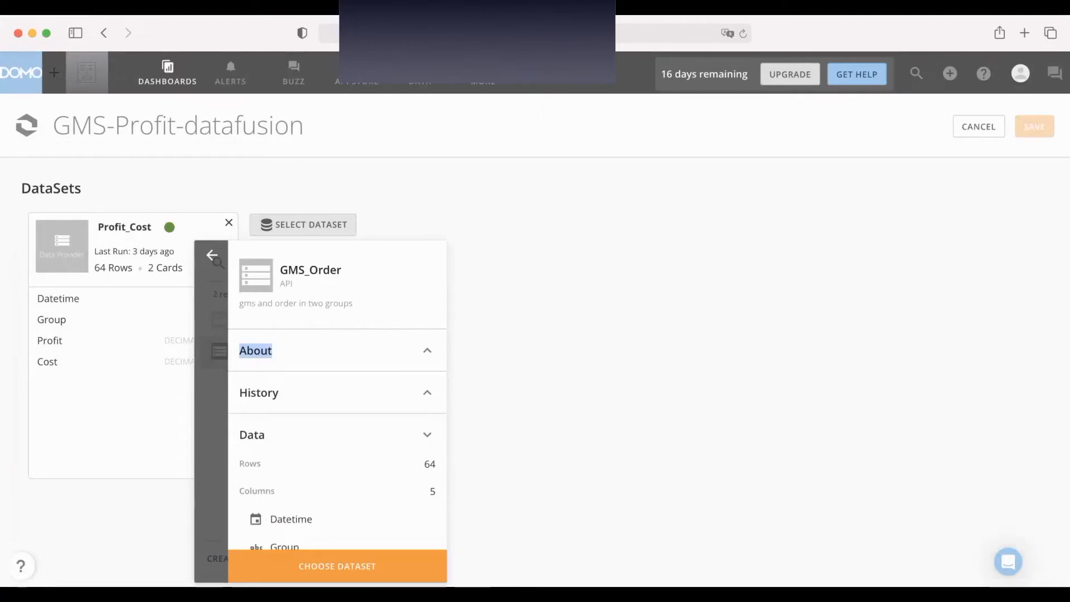
left_click(337, 566)
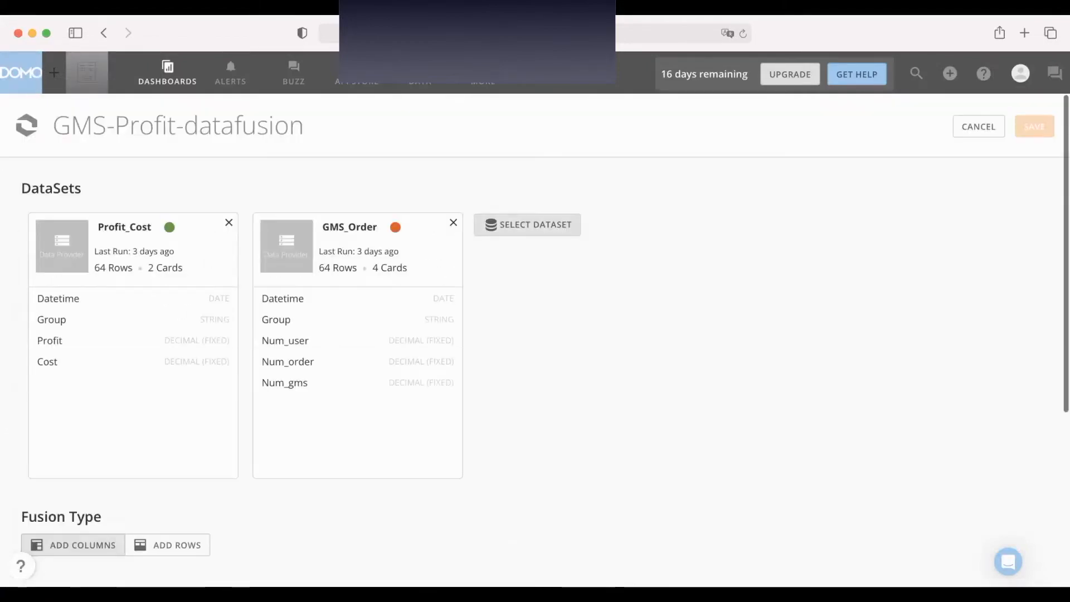
scroll("down", 3)
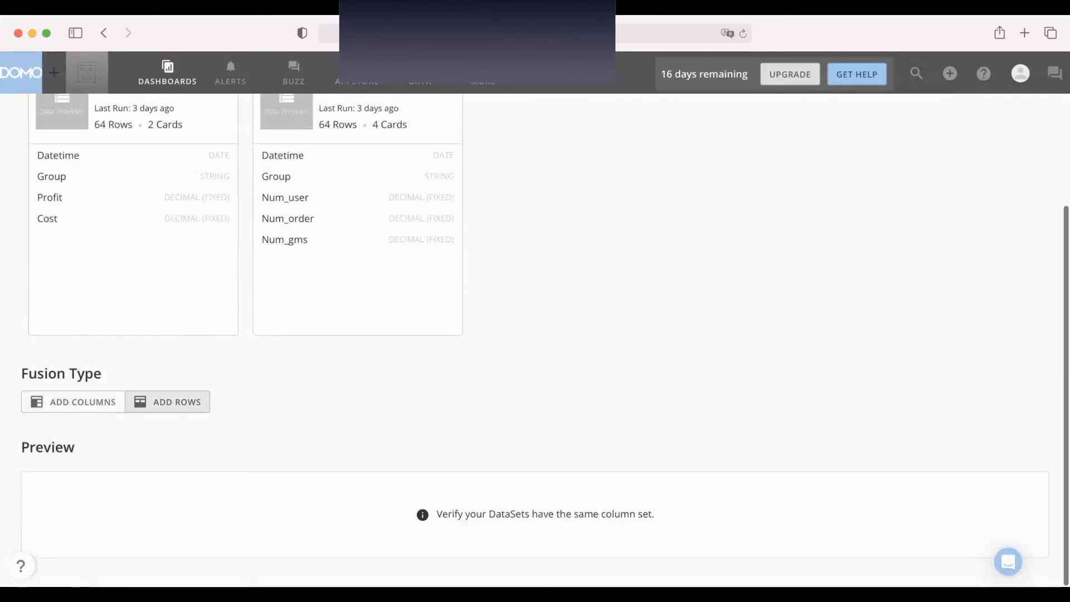
Combine as Add Columns, linking GMS_Order Datetime to Profit_Cost Datetime.
left_click(73, 401)
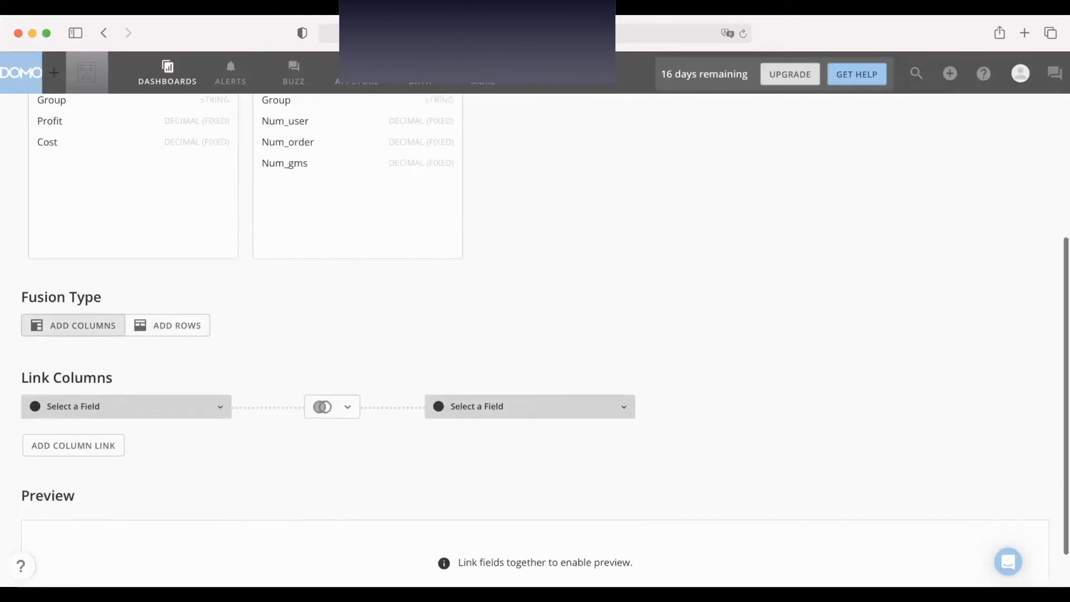
left_click(125, 406)
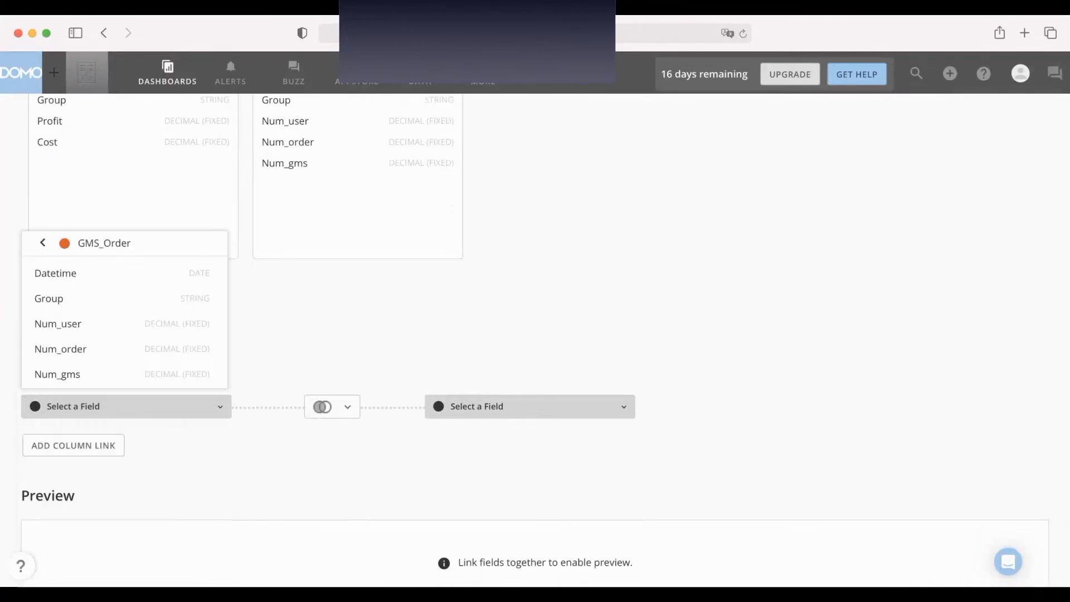
mouse_move(56, 273)
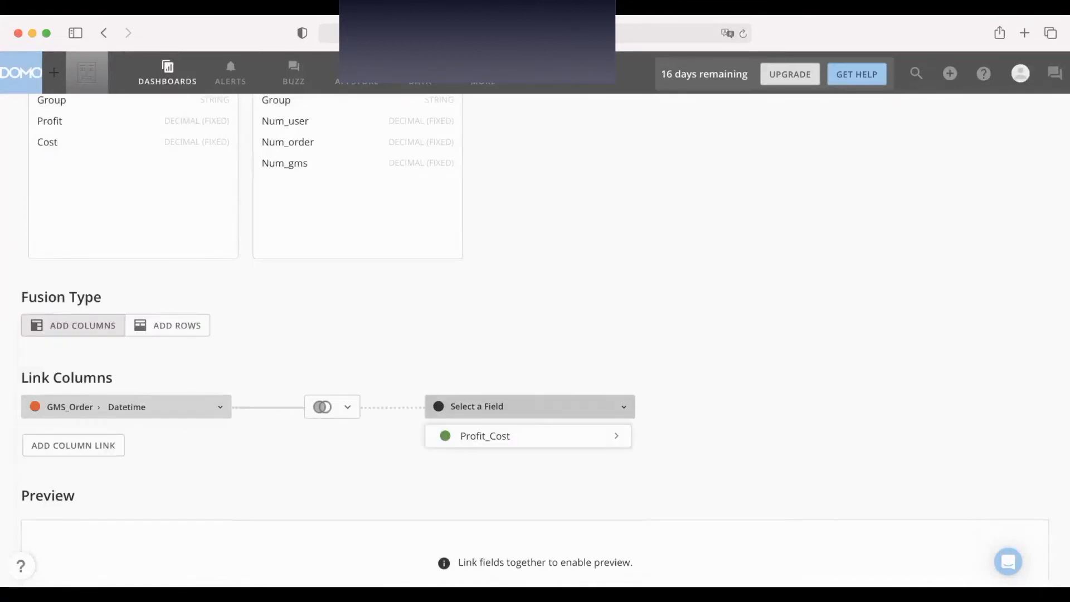
left_click(485, 436)
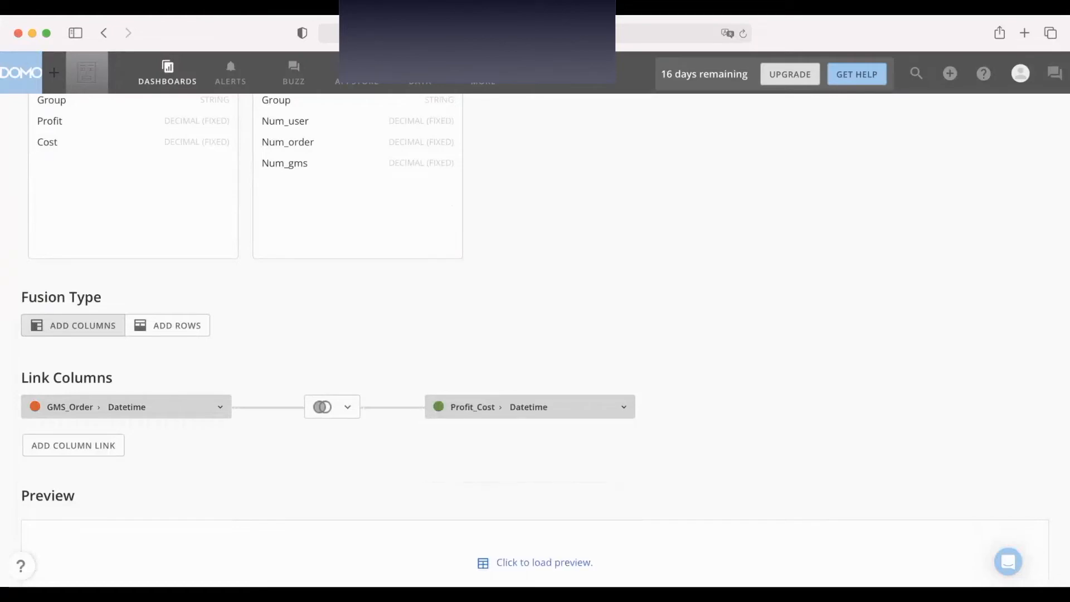
left_click(331, 406)
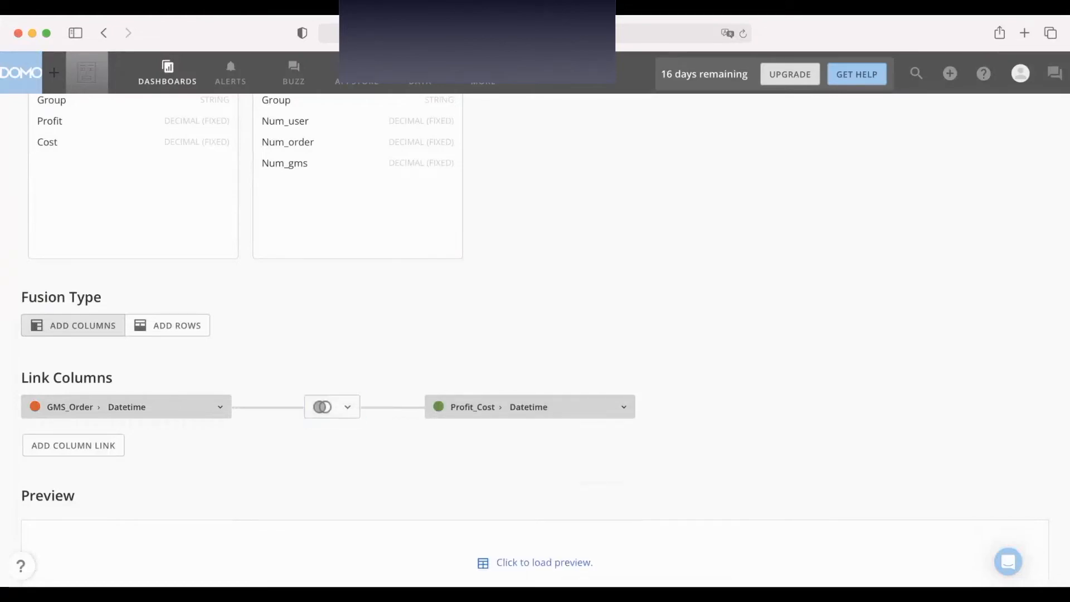
Add a second column link matching GMS_Order Group to Profit_Cost Group.
left_click(73, 446)
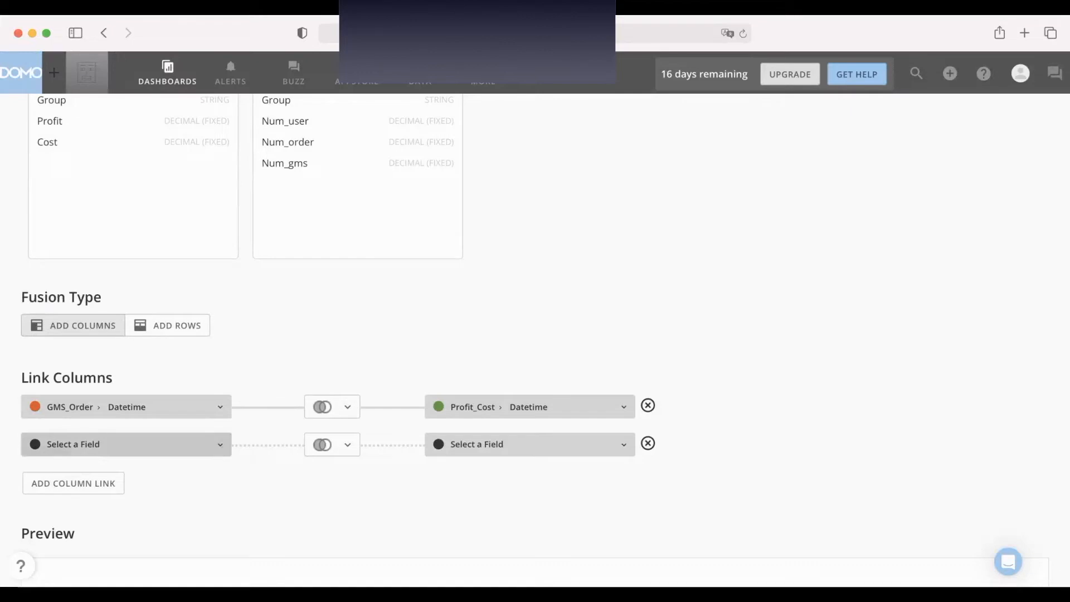
left_click(125, 444)
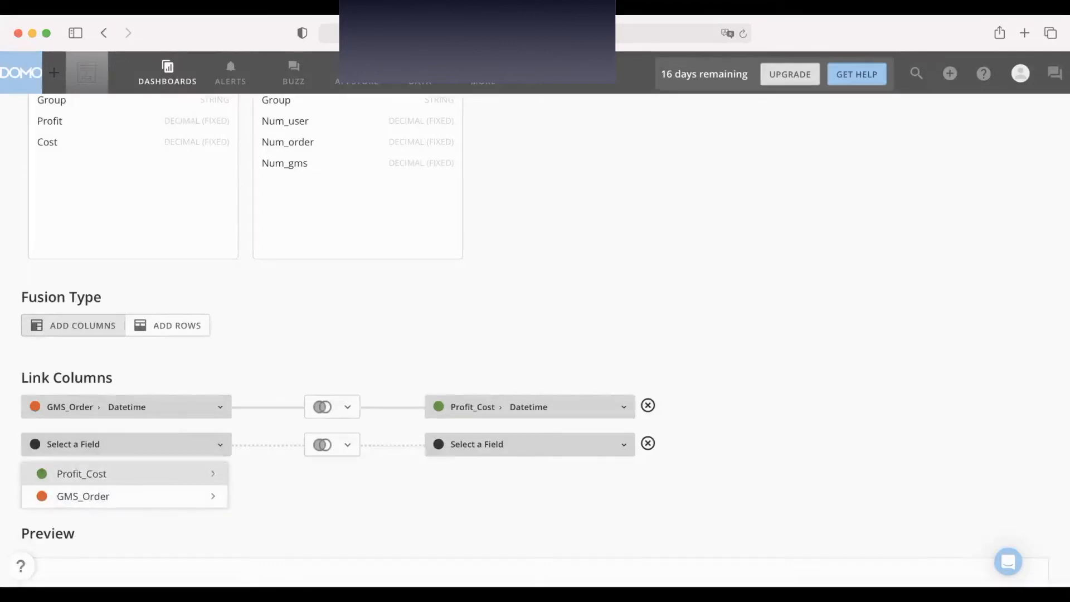
left_click(83, 496)
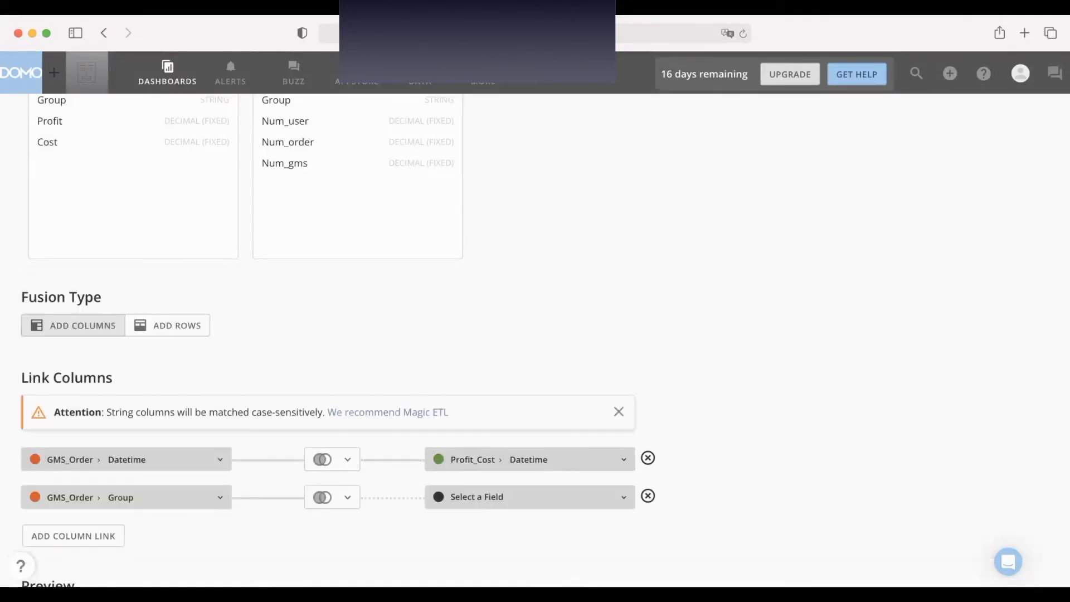
left_click(529, 497)
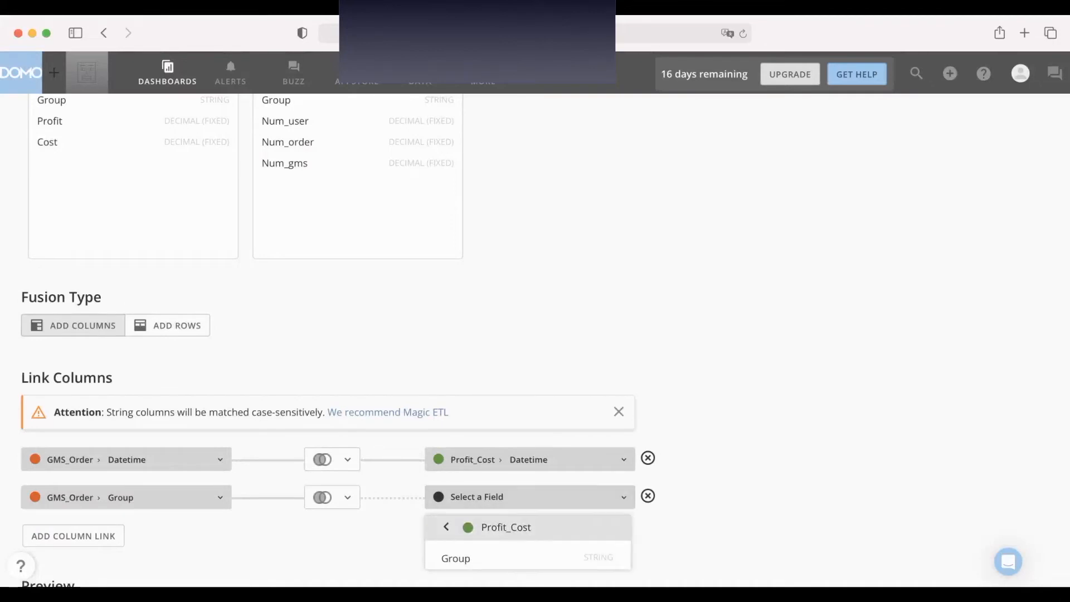
left_click(454, 557)
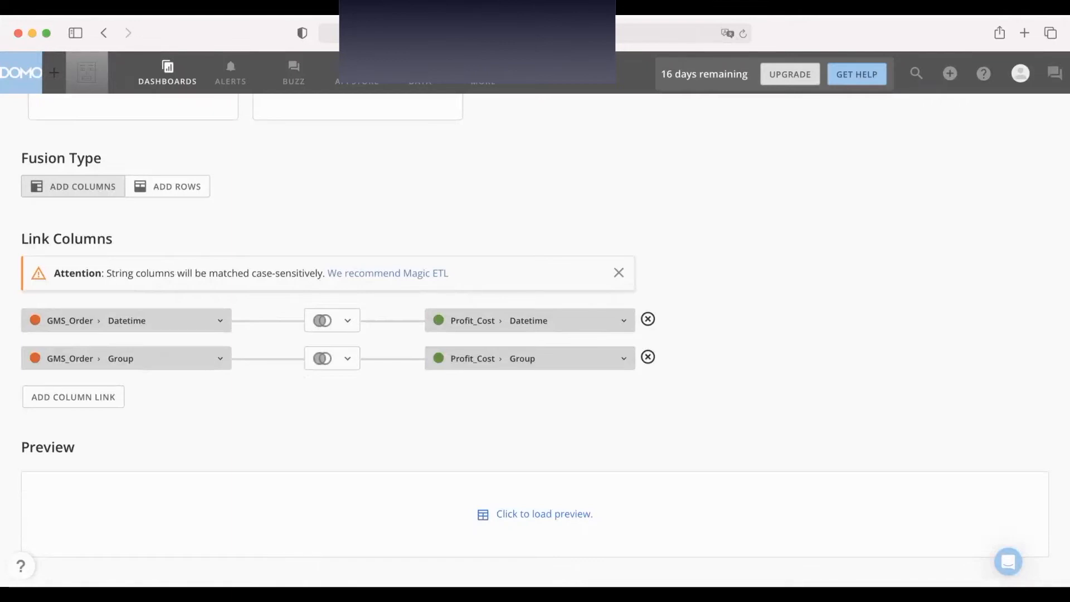
Load the fusion preview and review its 9 columns before saving.
left_click(544, 513)
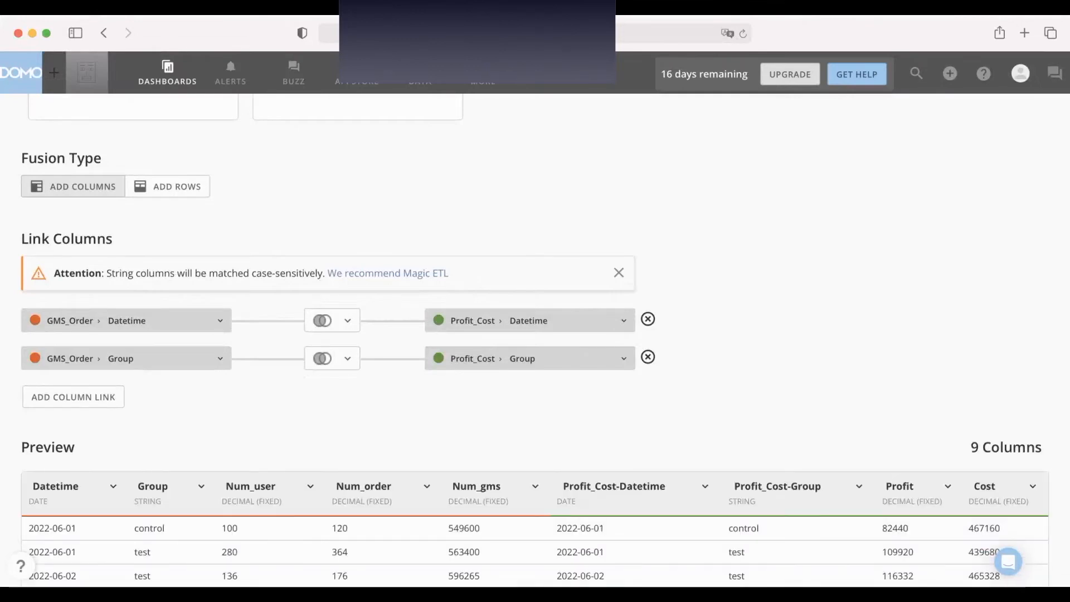
scroll("down", 3)
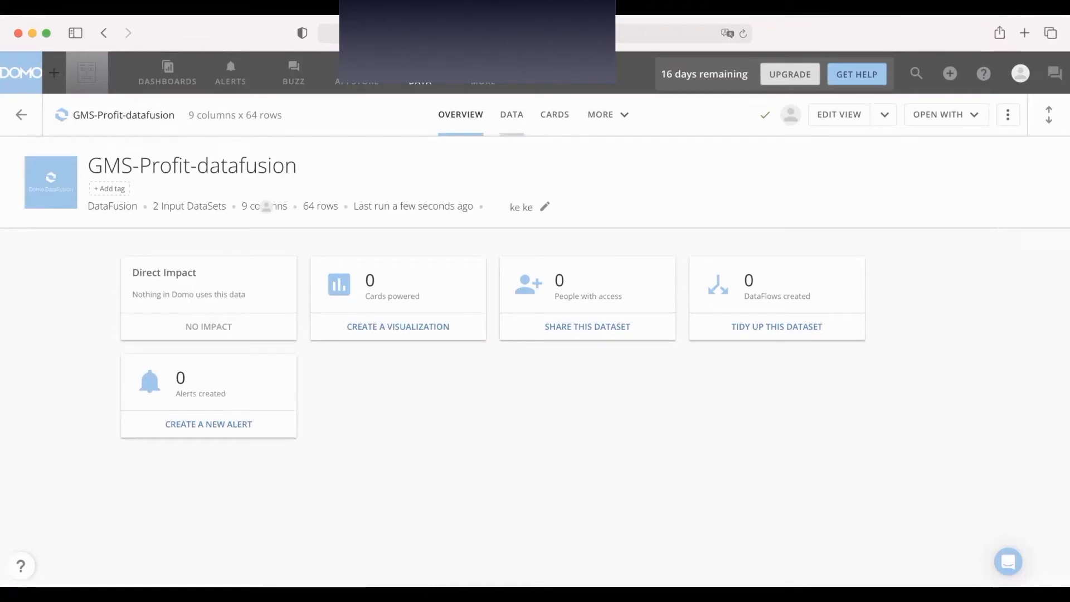
left_click(512, 114)
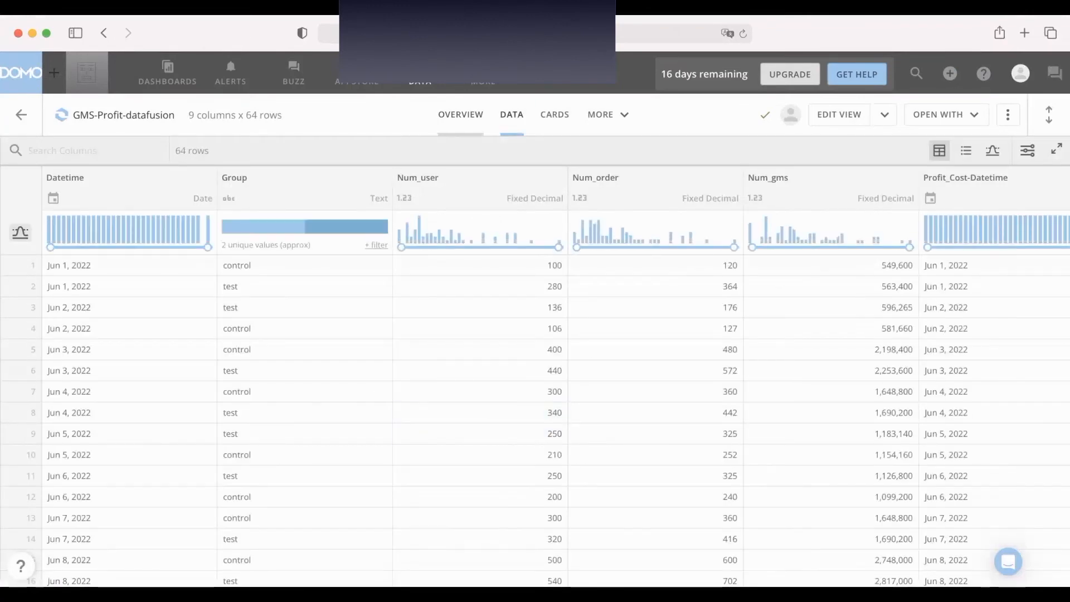
left_click(460, 114)
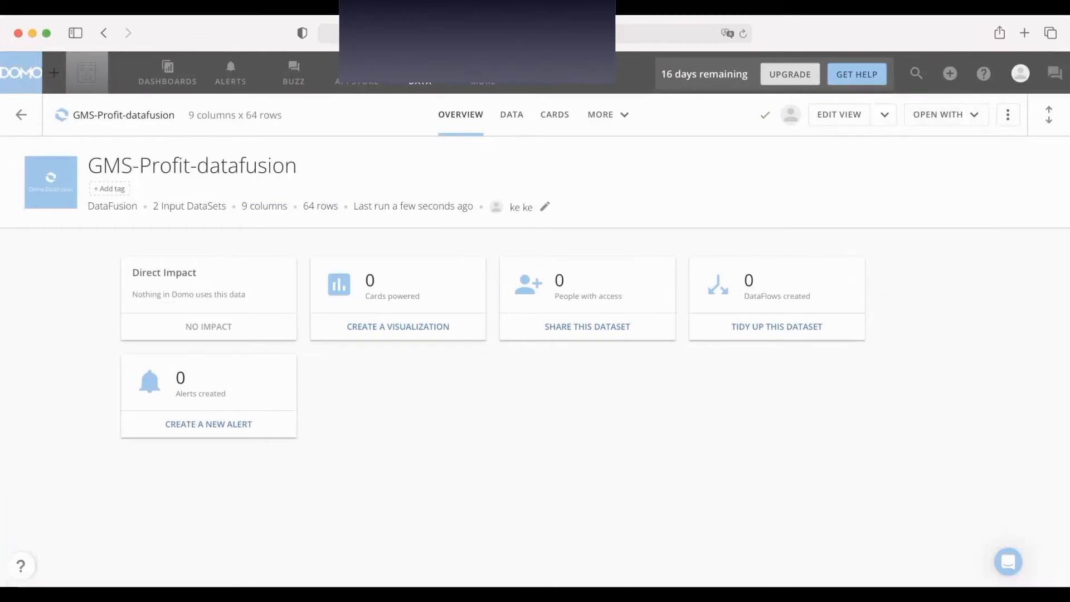
left_click(885, 115)
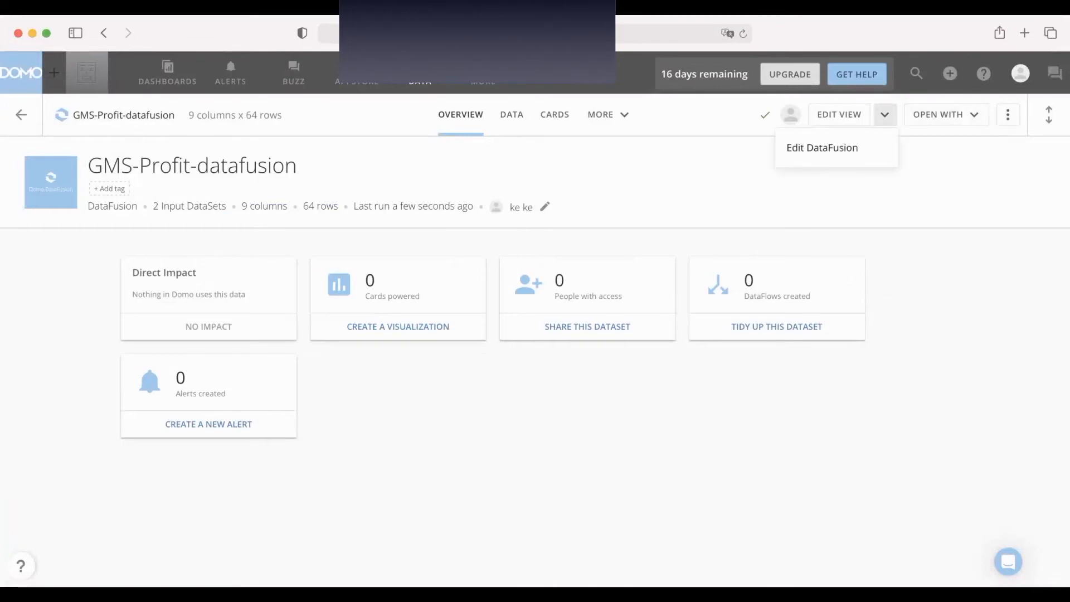
left_click(608, 113)
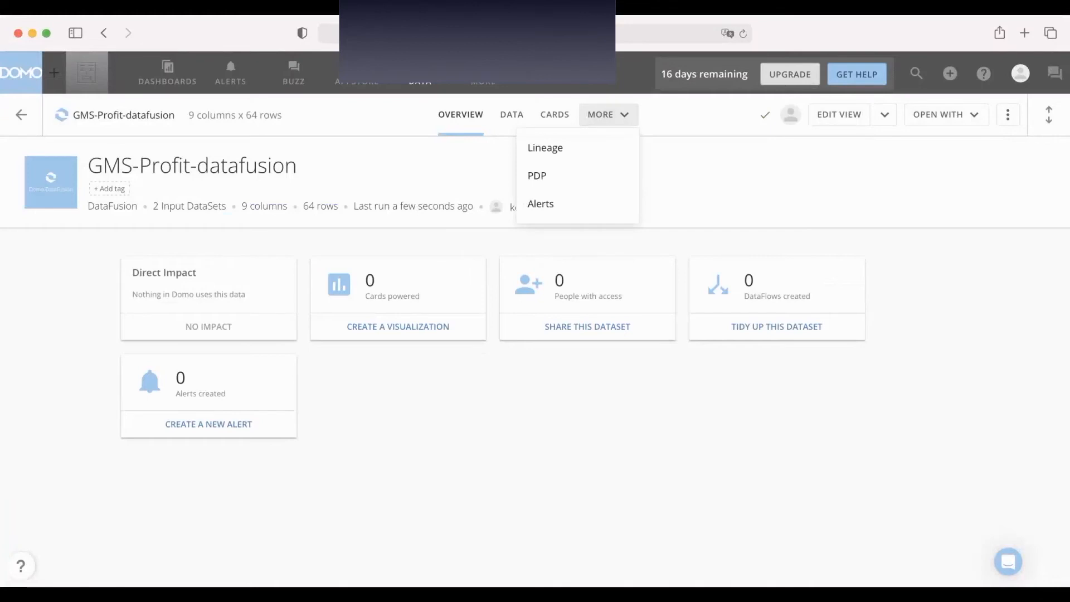
left_click(555, 114)
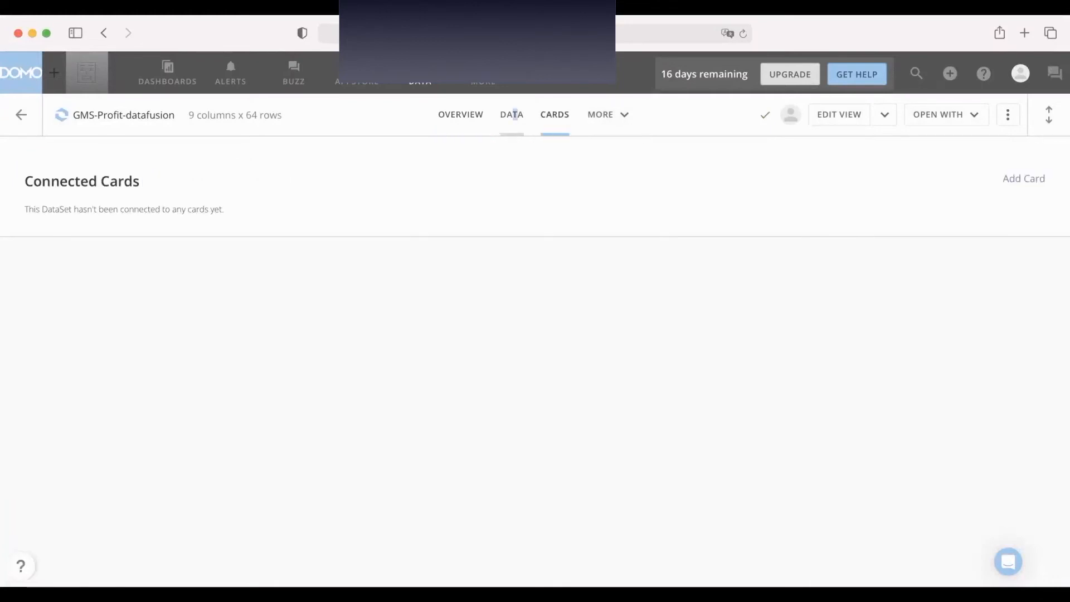
left_click(512, 114)
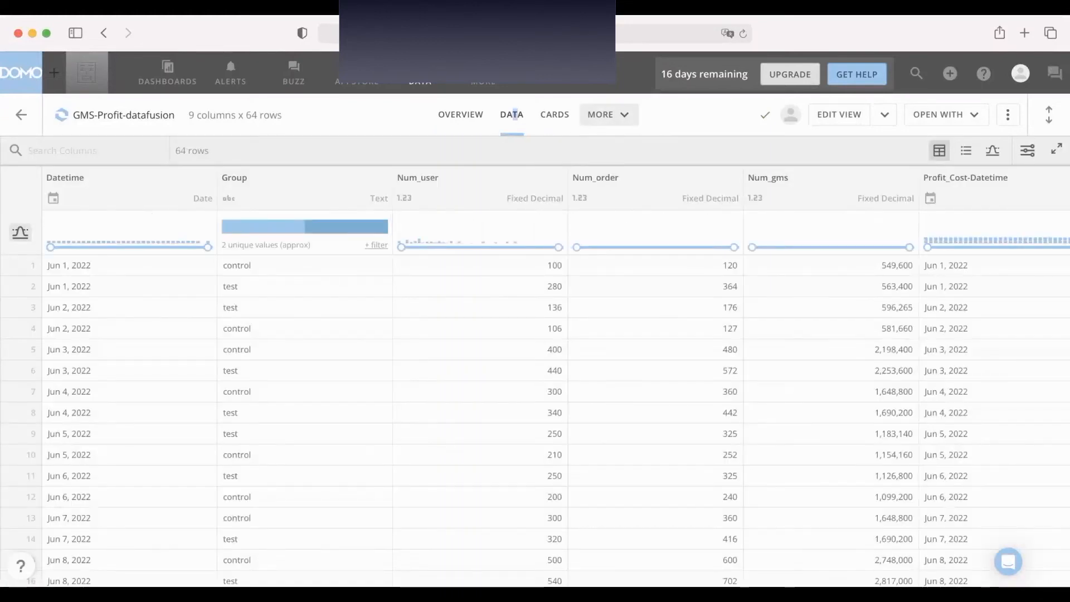
left_click(609, 114)
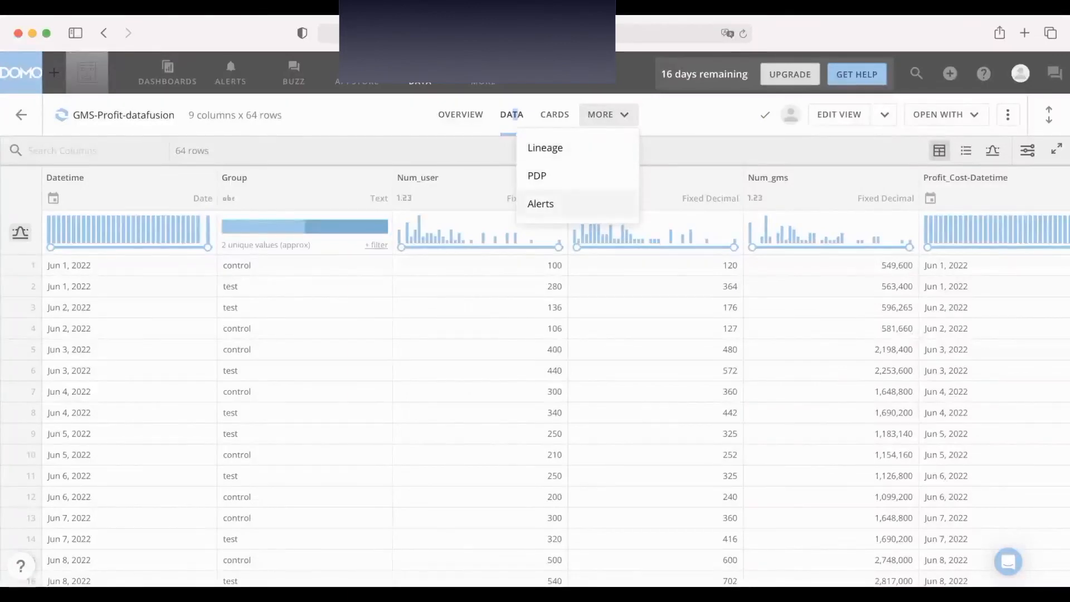
left_click(460, 114)
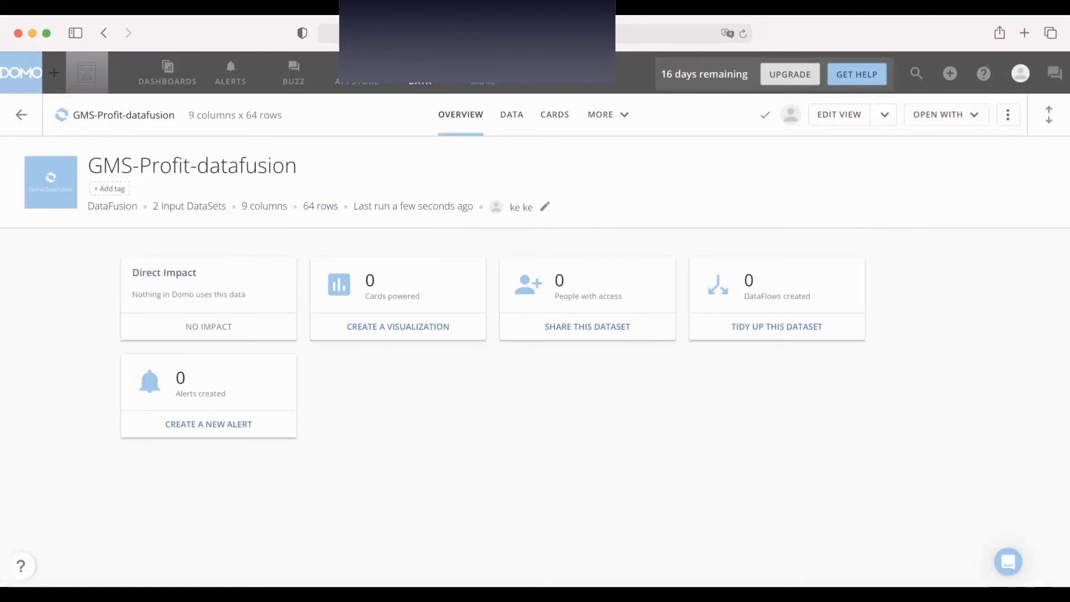
left_click(544, 206)
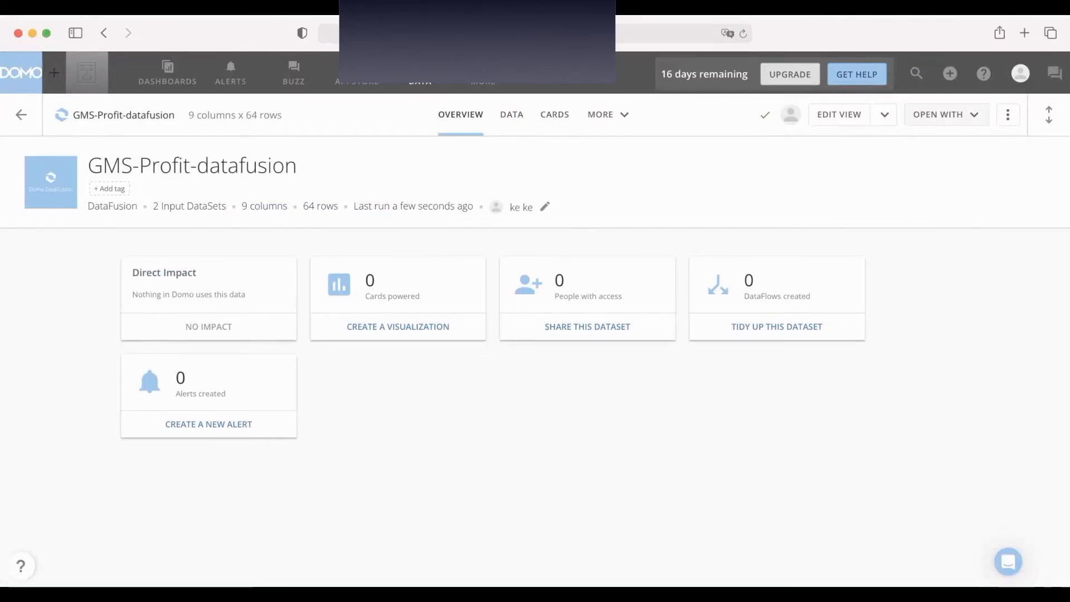
left_click(946, 115)
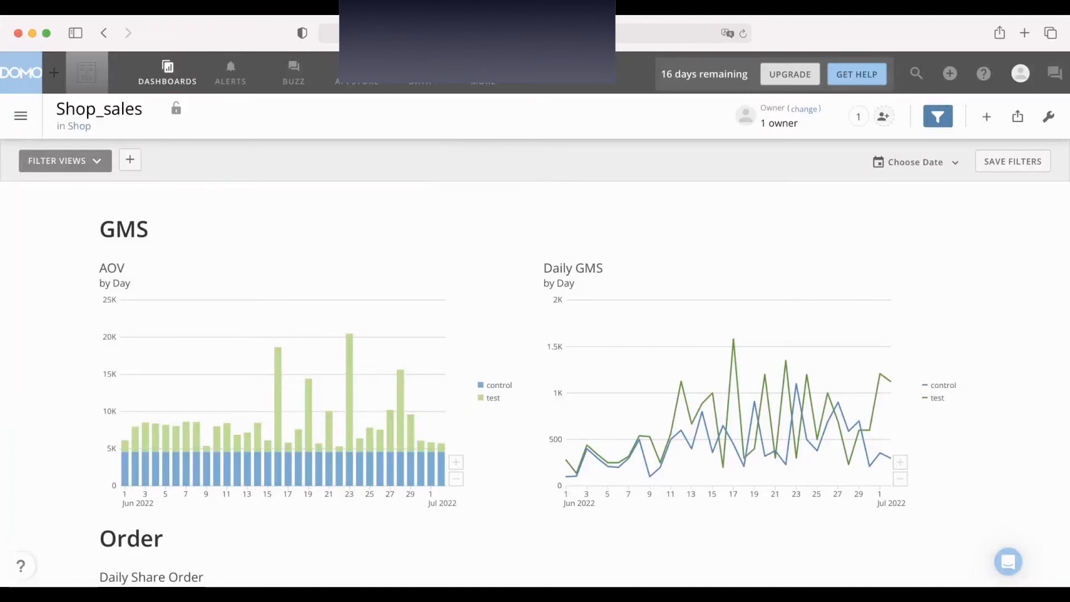
Create a new chart card from the existing GMS-Profit-datafusion dataset.
left_click(985, 116)
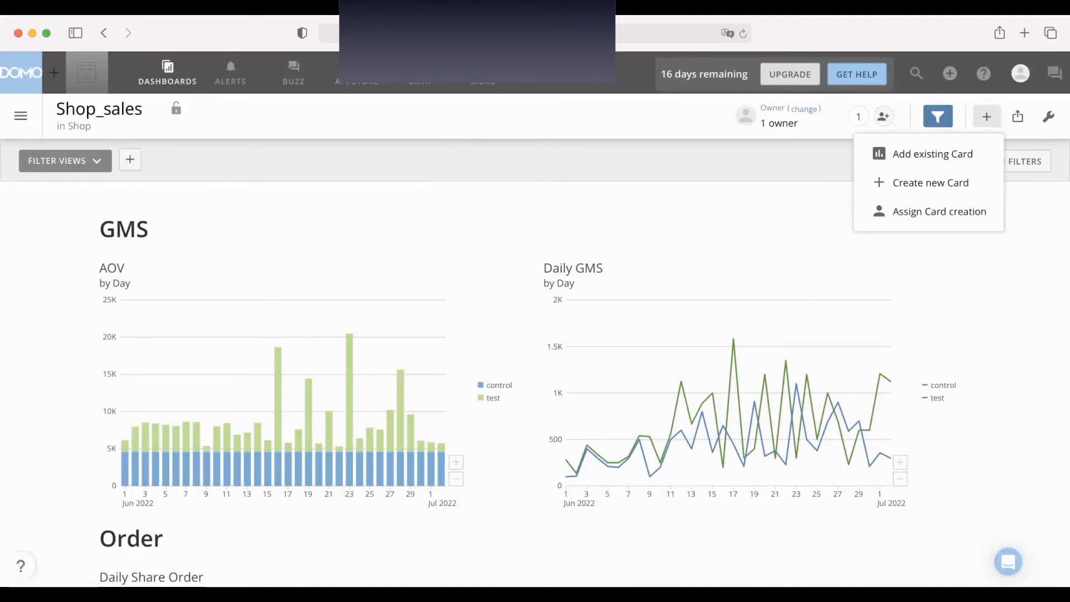
left_click(931, 182)
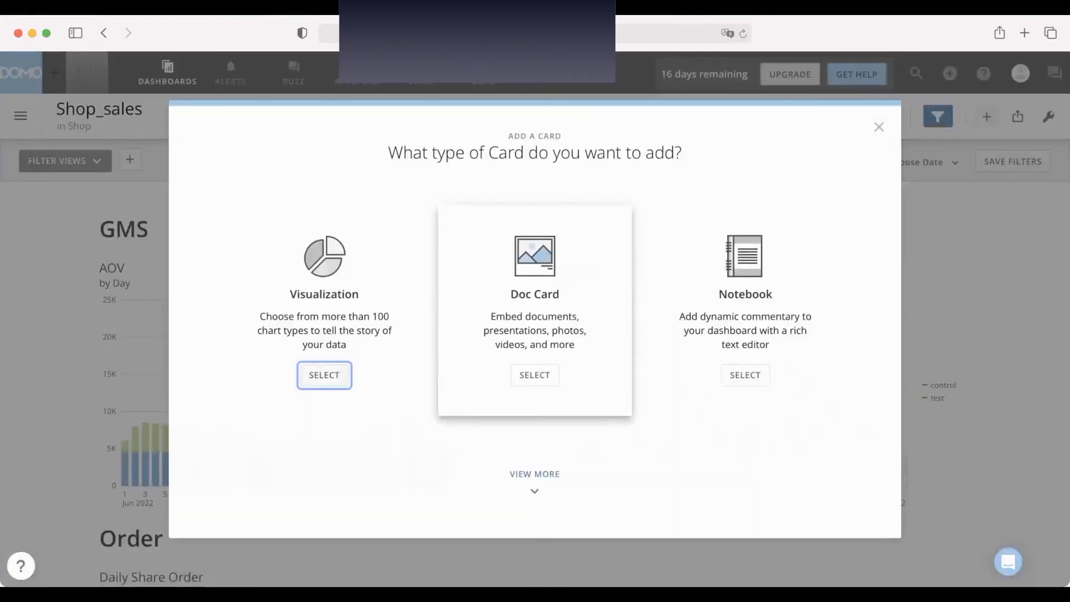
left_click(324, 375)
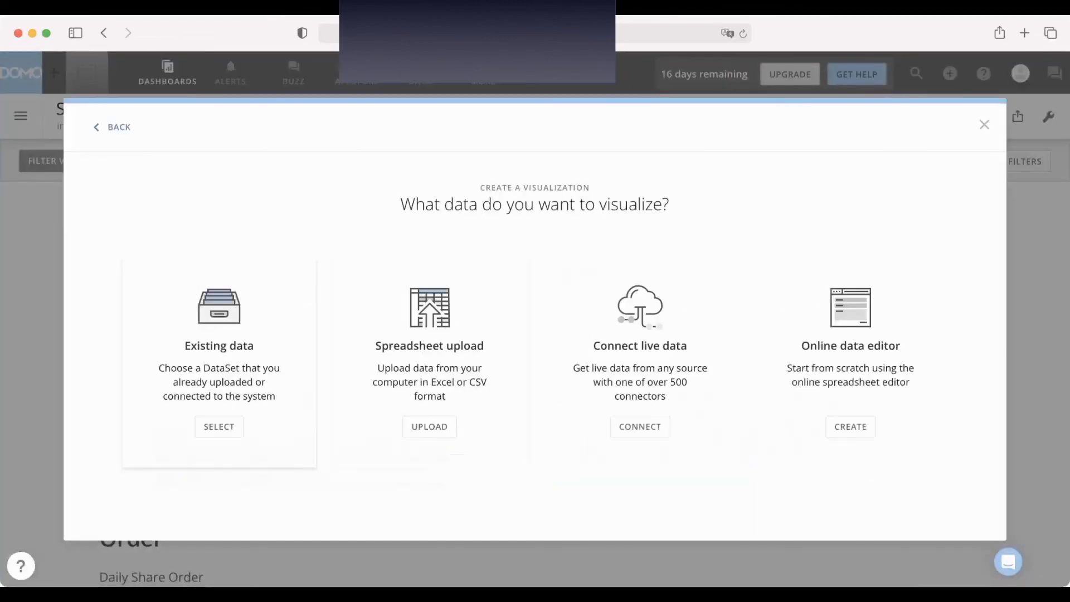
left_click(219, 426)
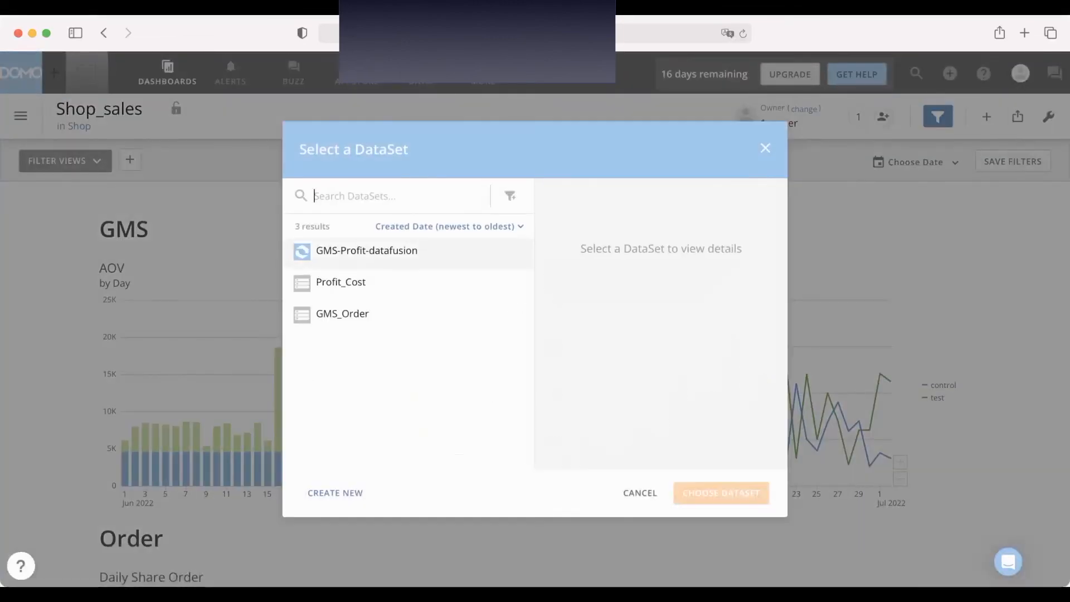
left_click(367, 251)
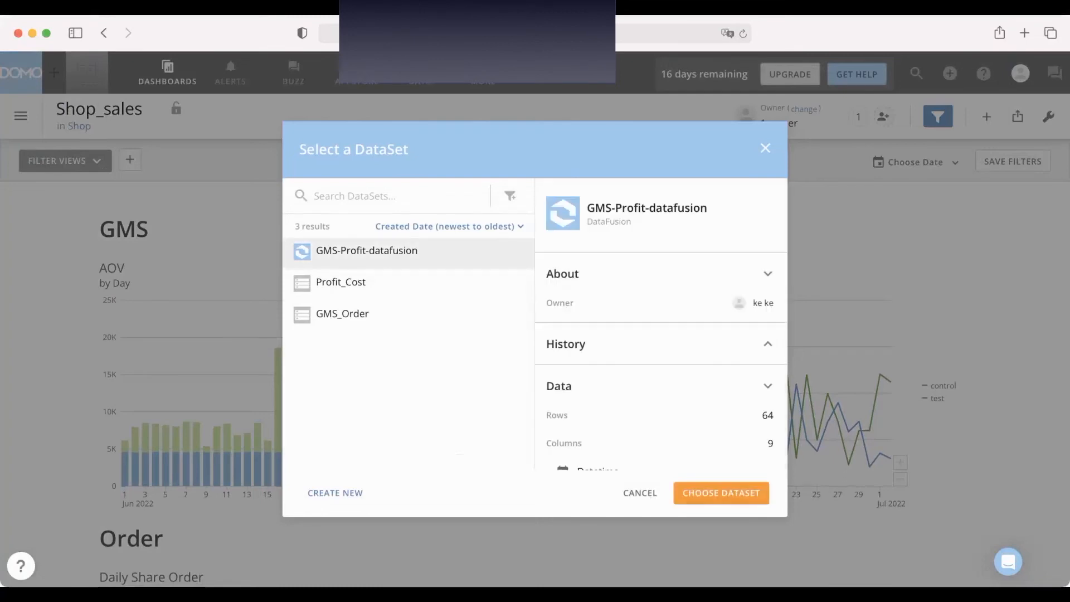
left_click(722, 492)
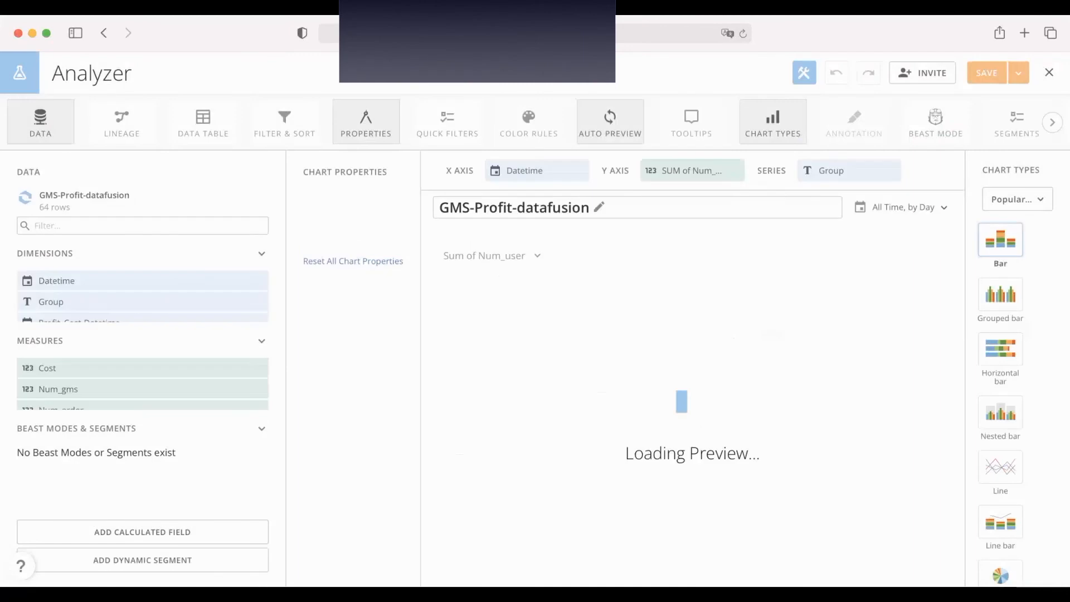
Title the card 'Summary of GMS and Profit' and keep it.
left_click(598, 207)
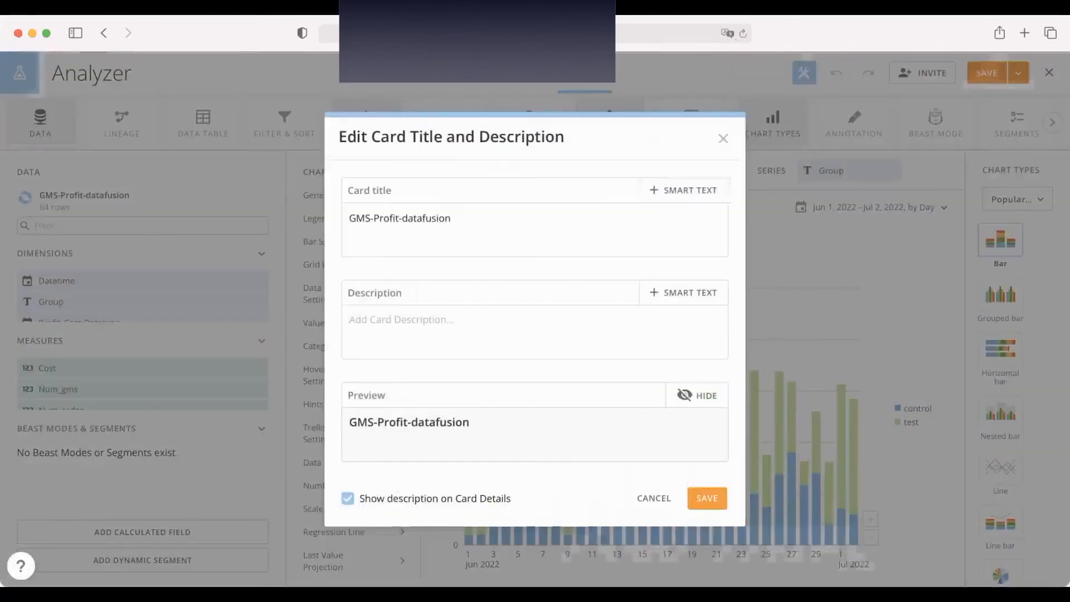
type("Summary")
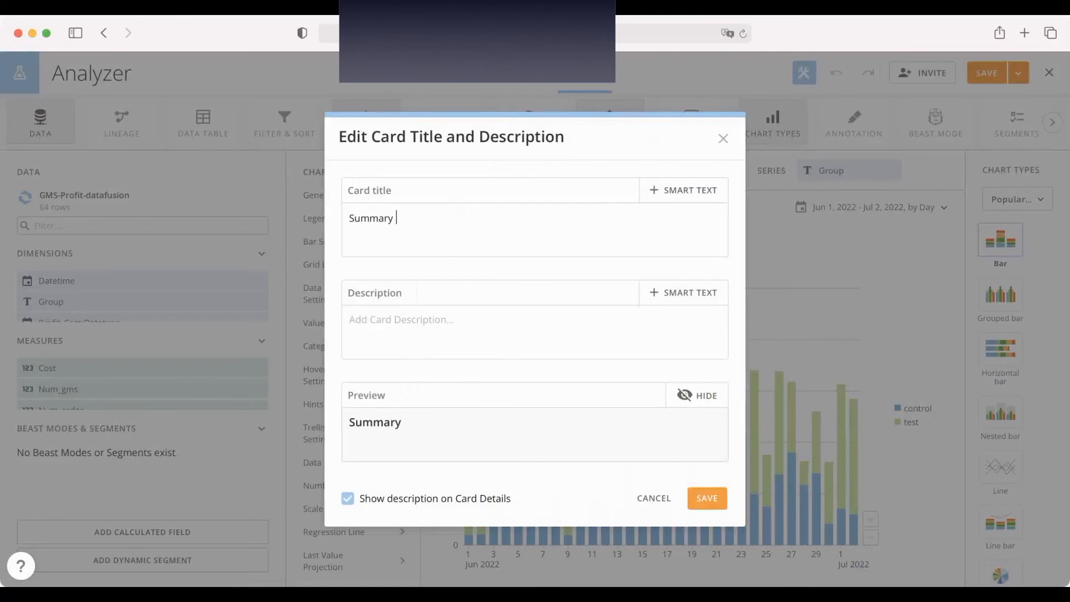
type("of")
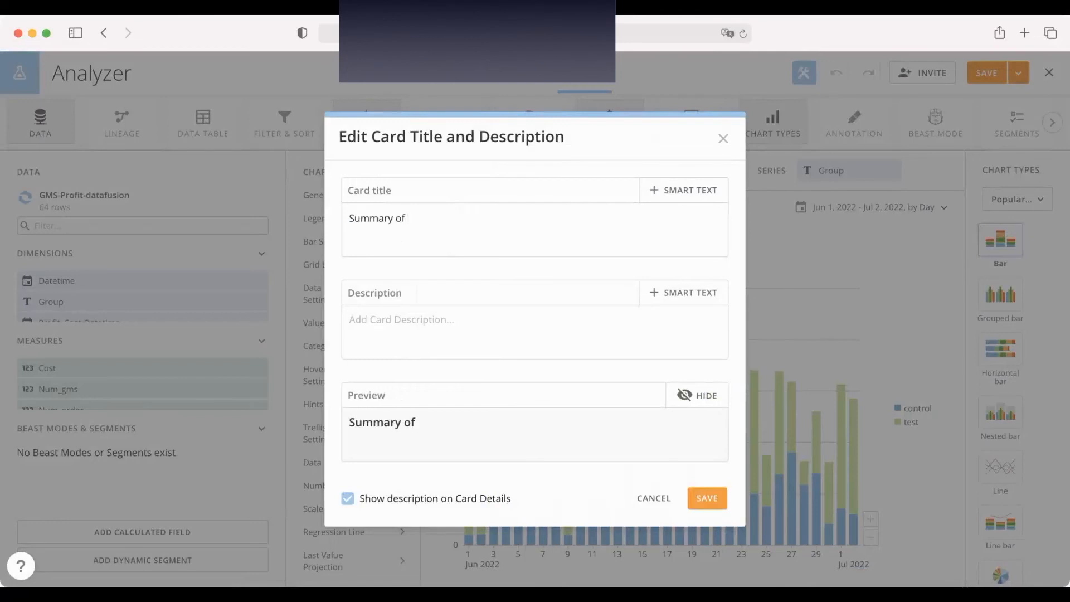
type("GMS and")
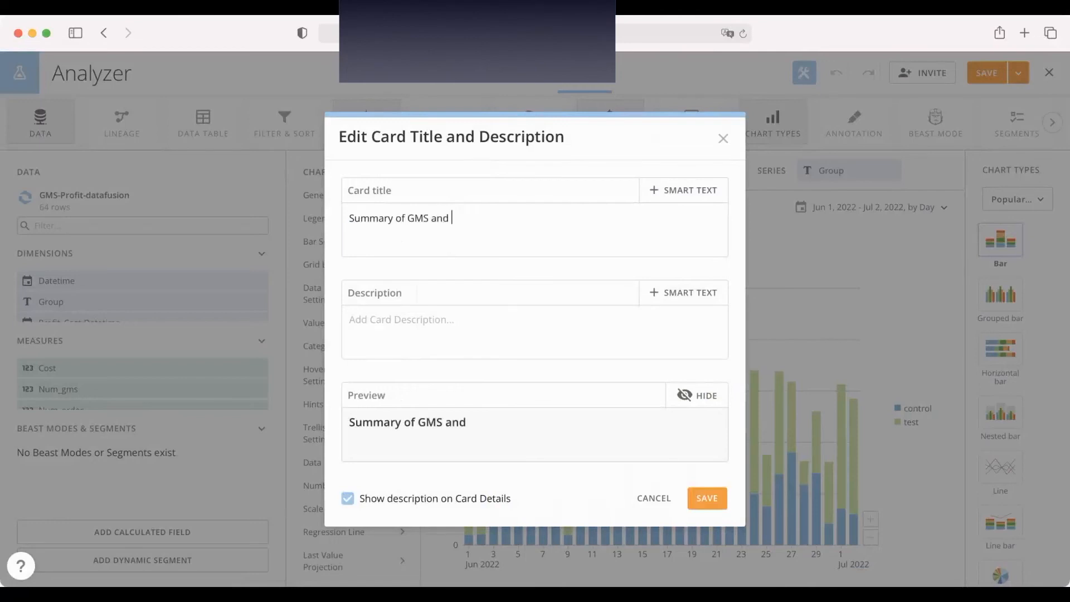
type("Profit")
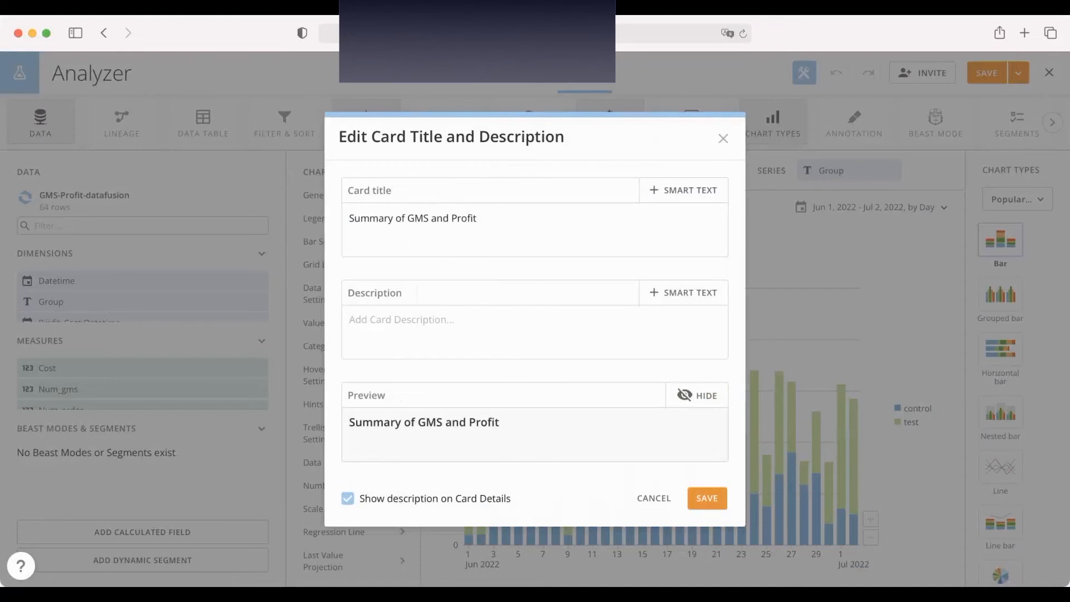
left_click(707, 499)
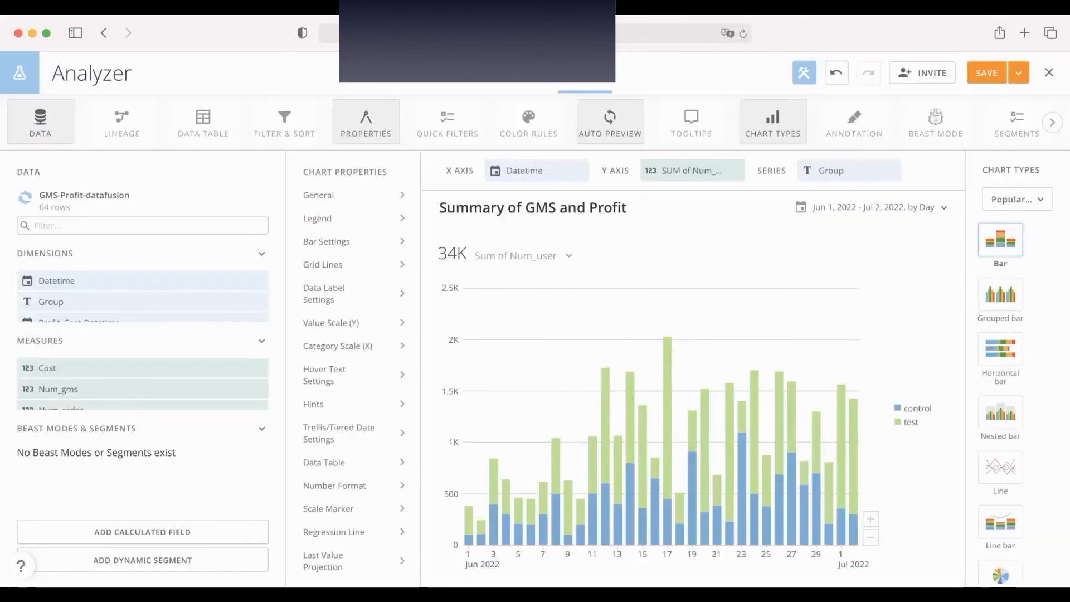
Switch the card's chart type to Pivot Table under Tables and Textboxes.
left_click(1017, 198)
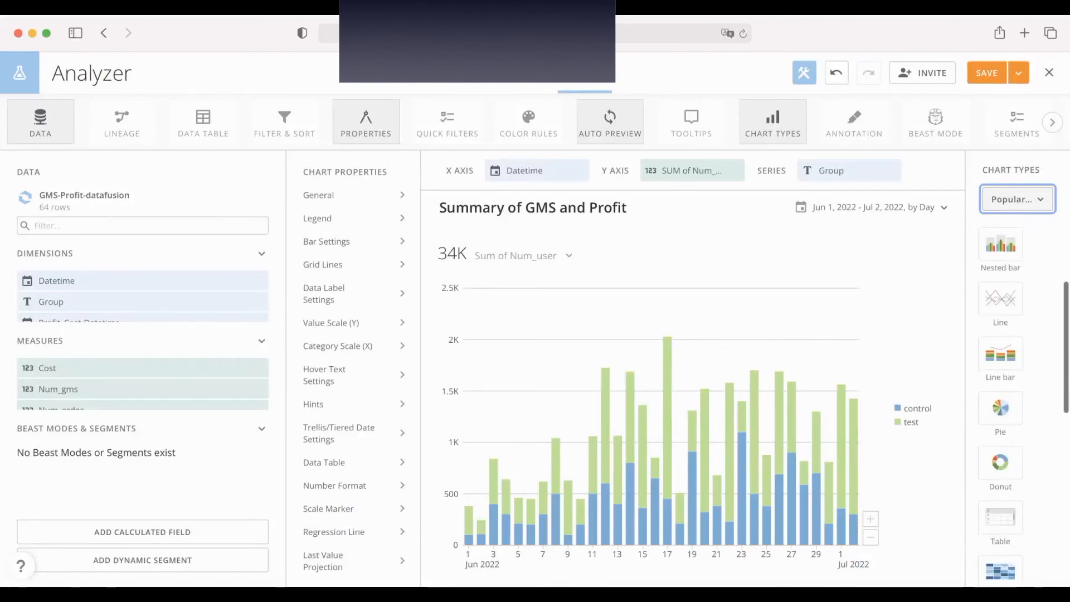
scroll("down", 3)
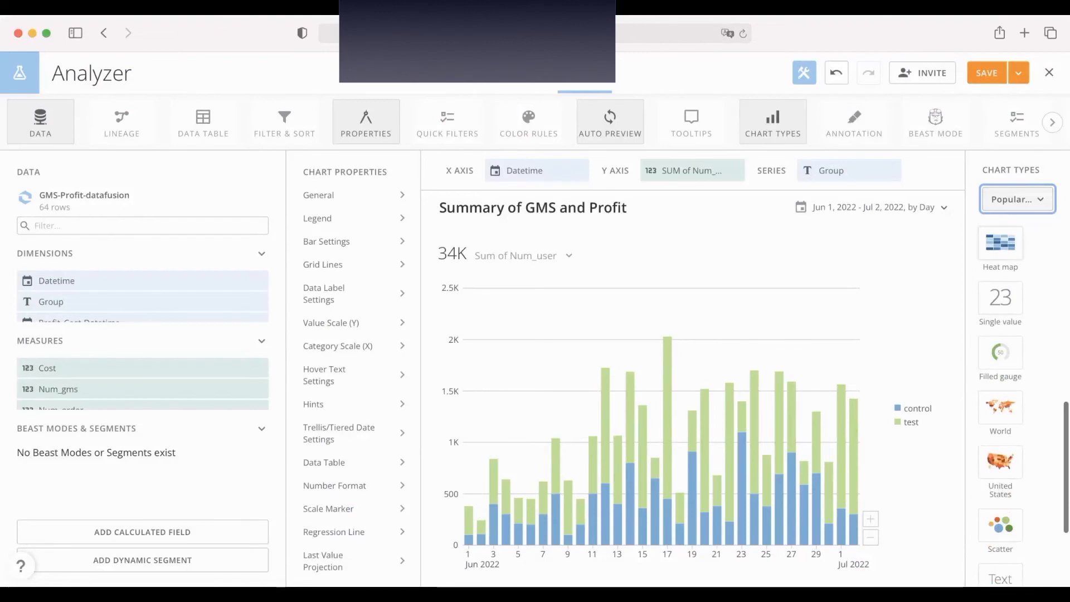
left_click(1017, 198)
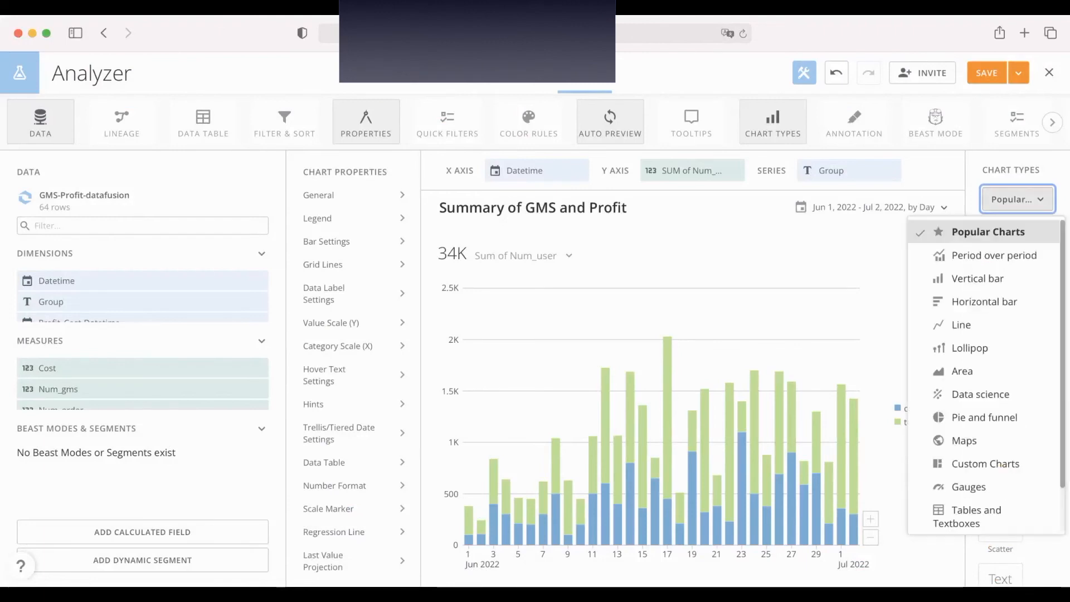
mouse_move(960, 325)
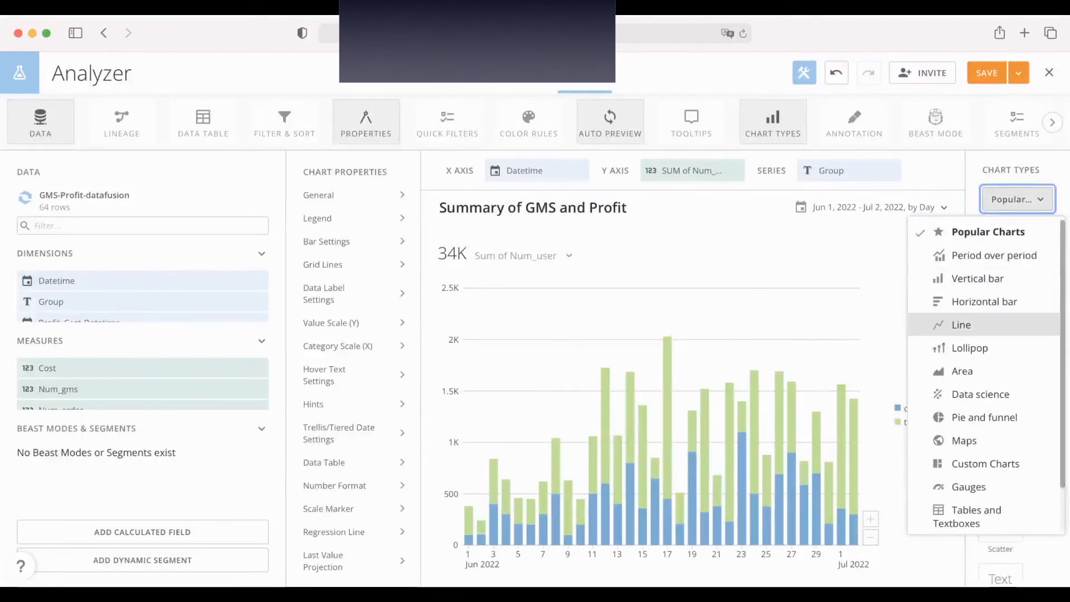
scroll("down", 3)
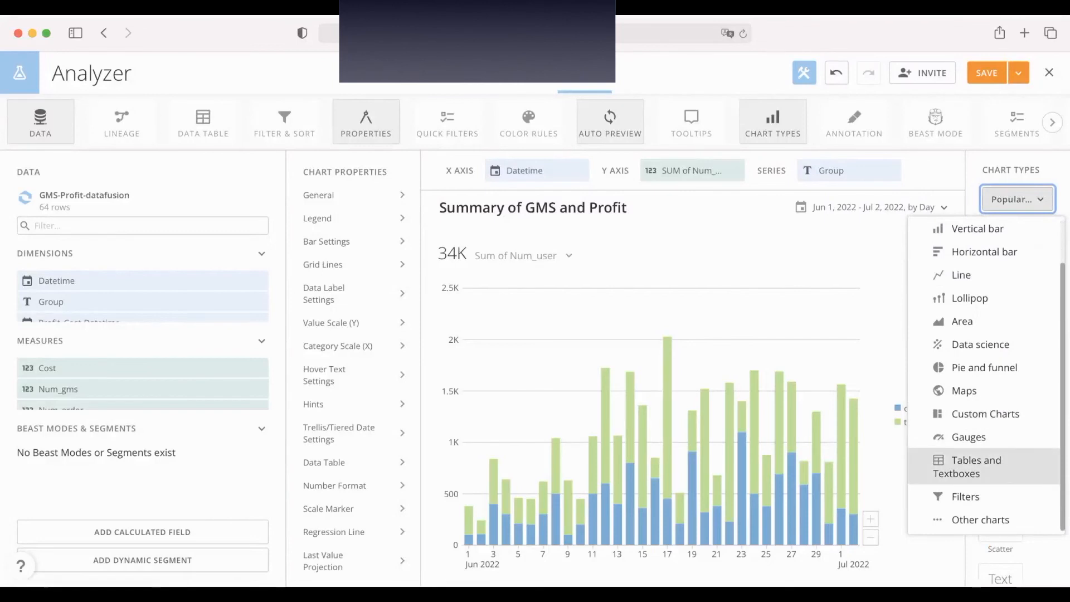
left_click(967, 465)
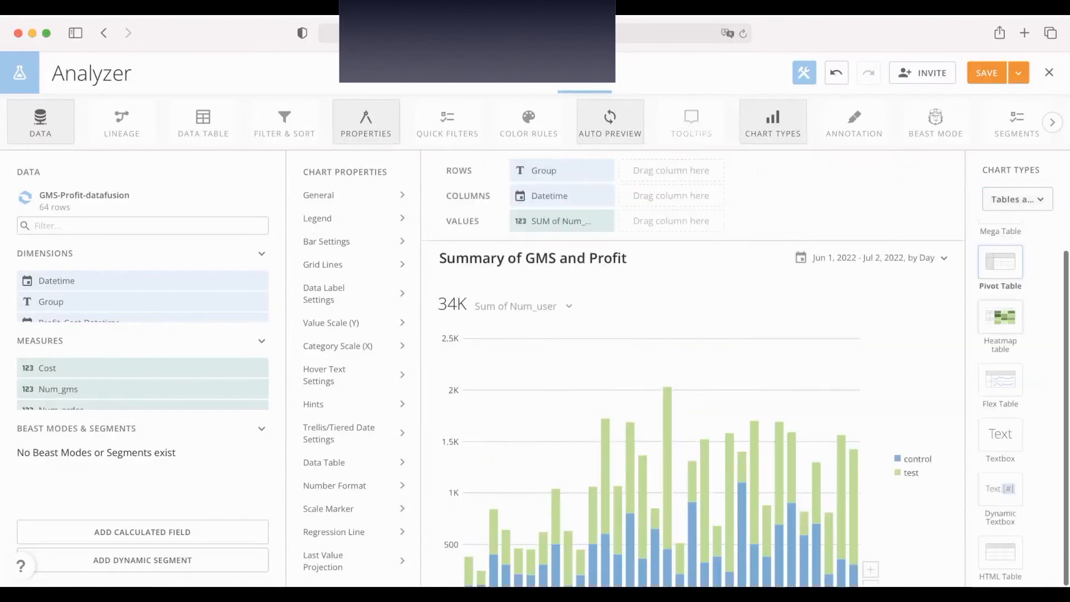
left_click(1000, 261)
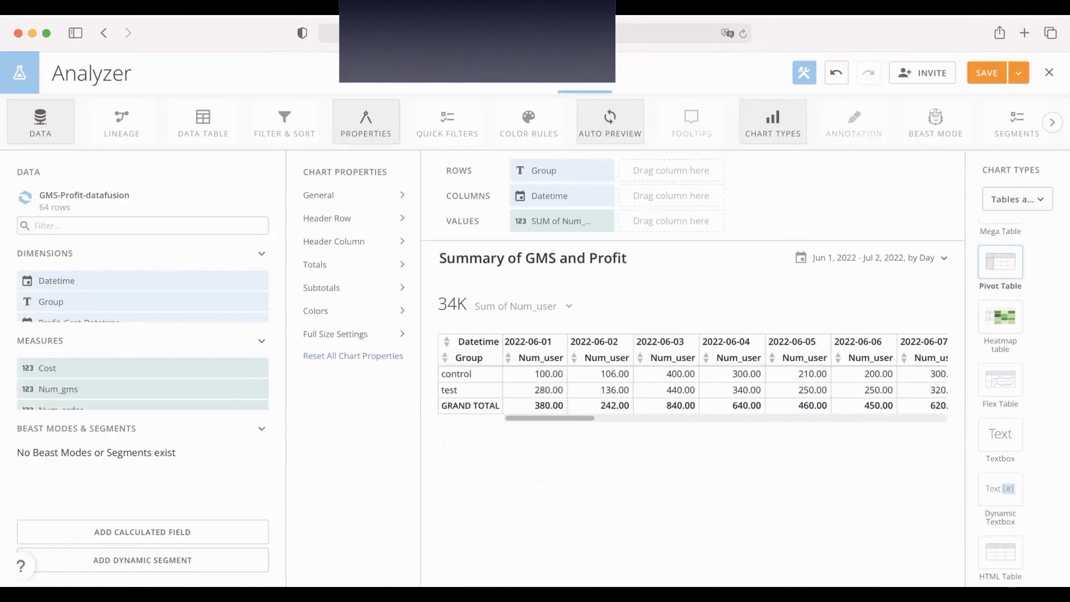
mouse_move(869, 72)
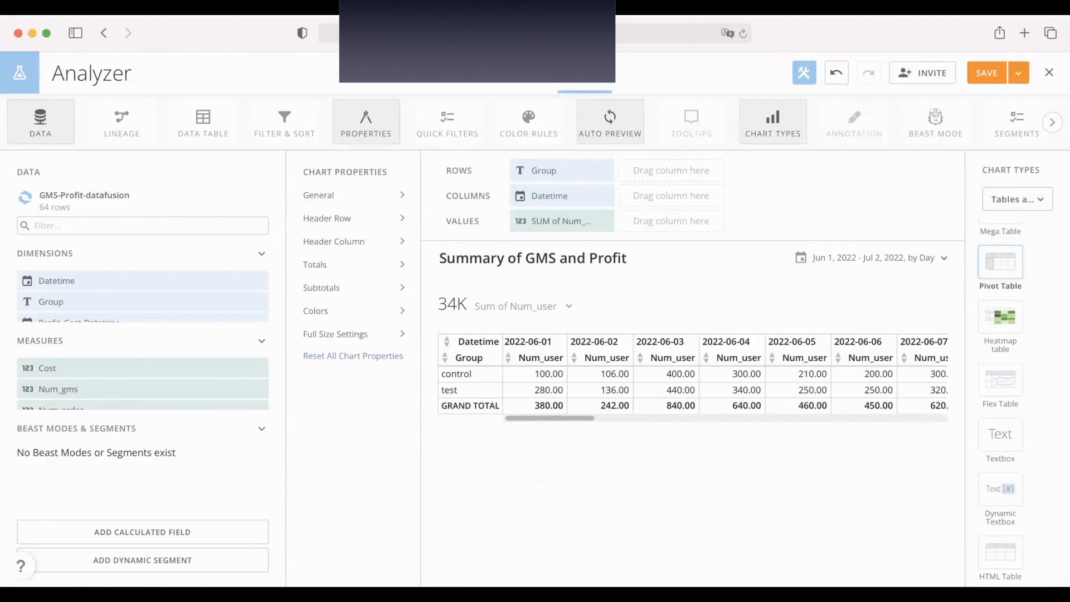
Set the card's Graph by from Day to None so dates are no longer grouped.
left_click(873, 257)
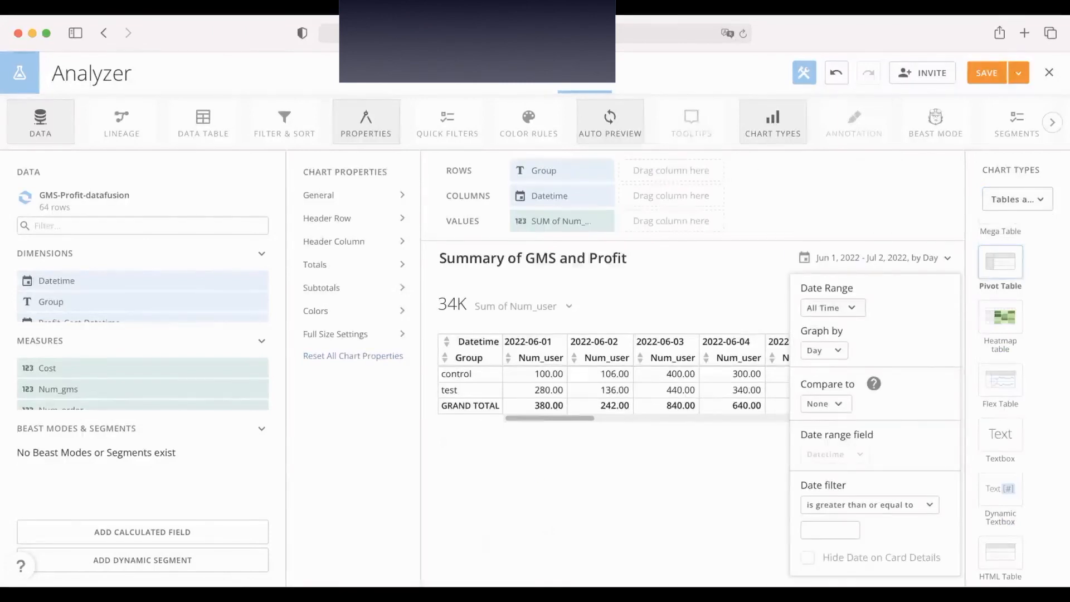
left_click(823, 350)
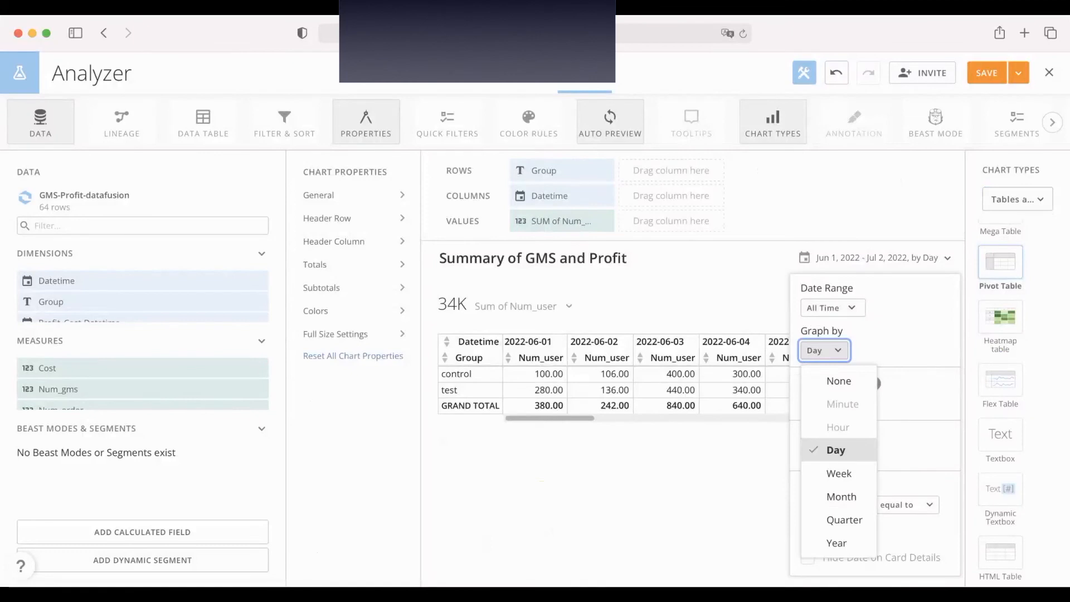
left_click(836, 449)
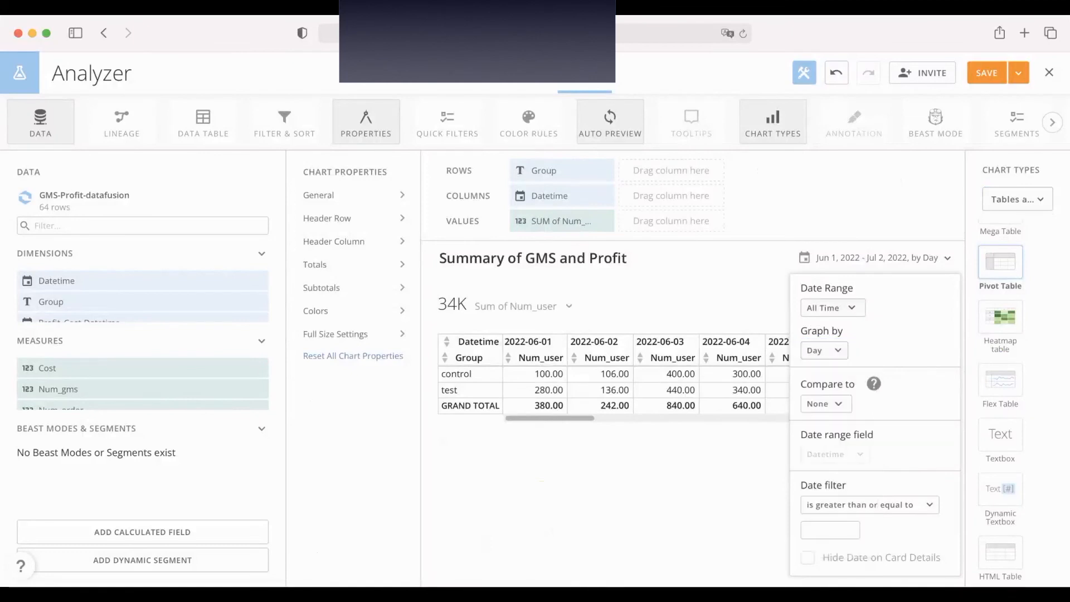
left_click(832, 308)
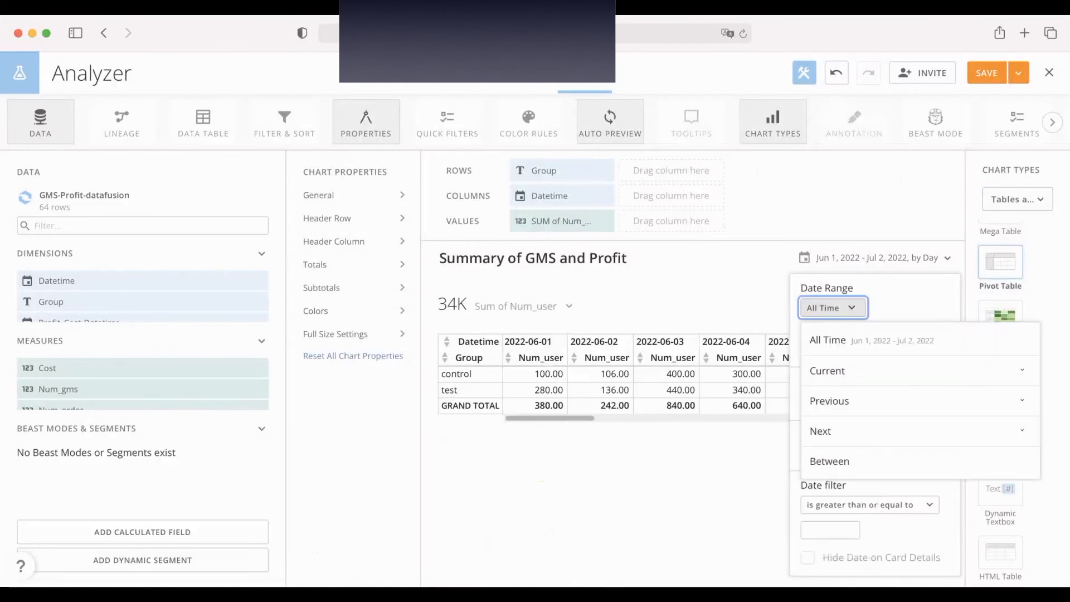
left_click(823, 350)
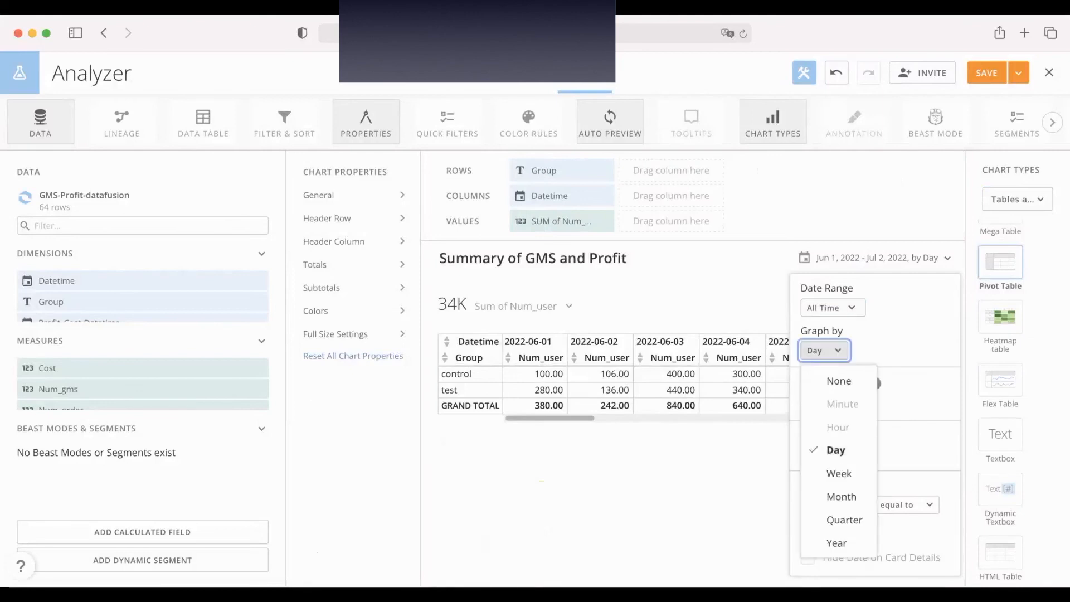
left_click(838, 381)
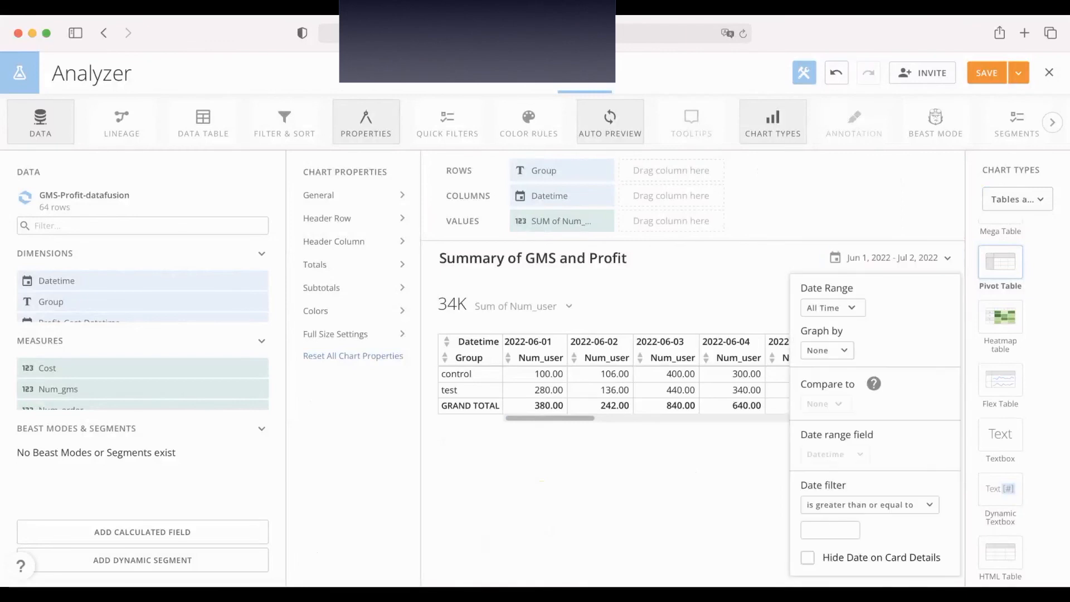
left_click(832, 307)
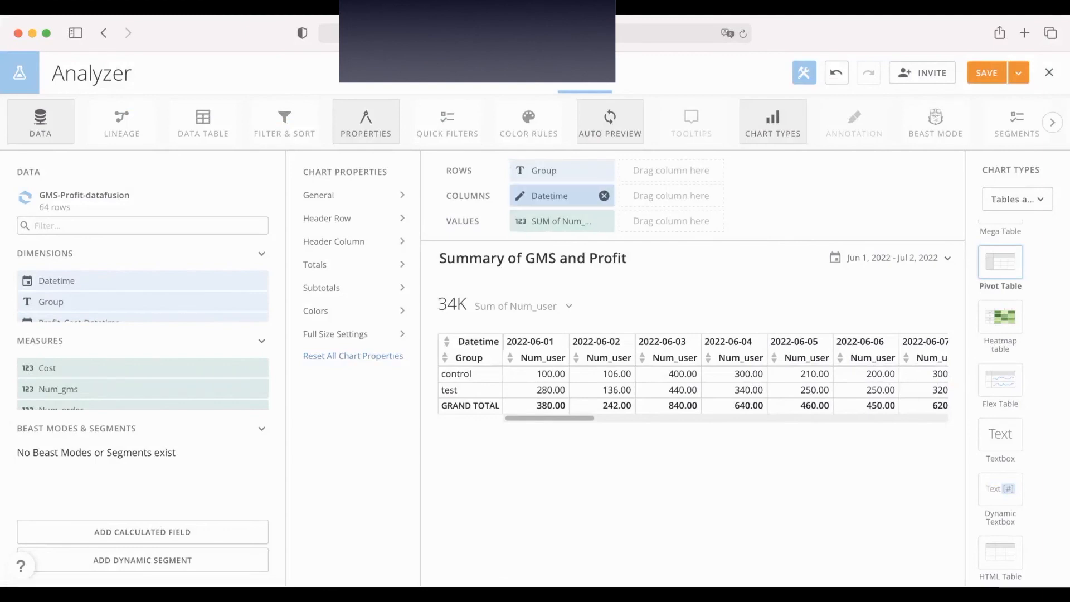
Remove Datetime from Columns and show summed Num_gms and Profit instead of Num_user.
left_click(604, 195)
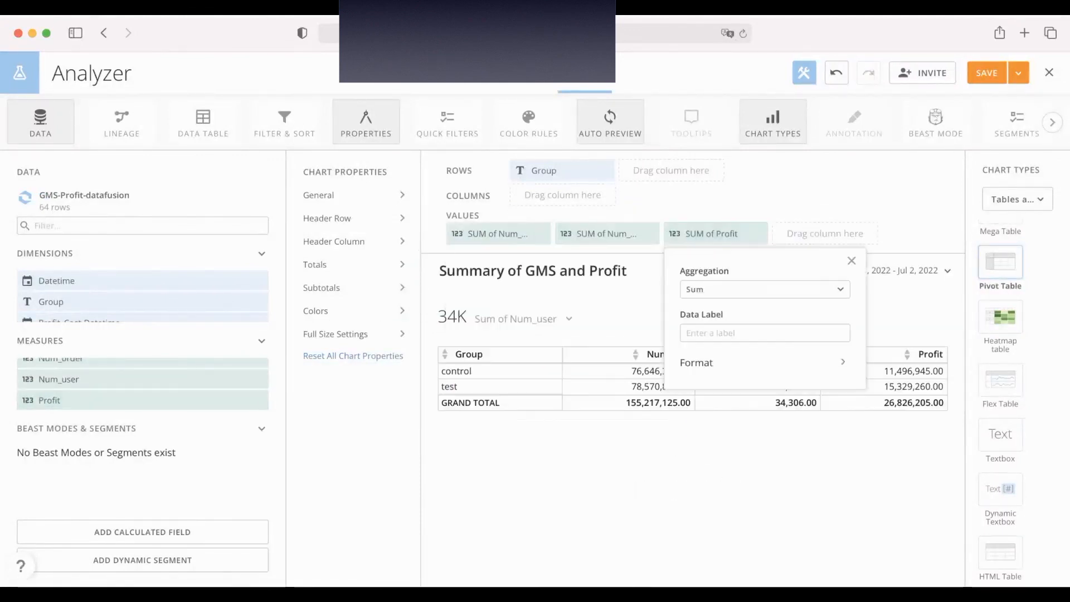
left_click(852, 261)
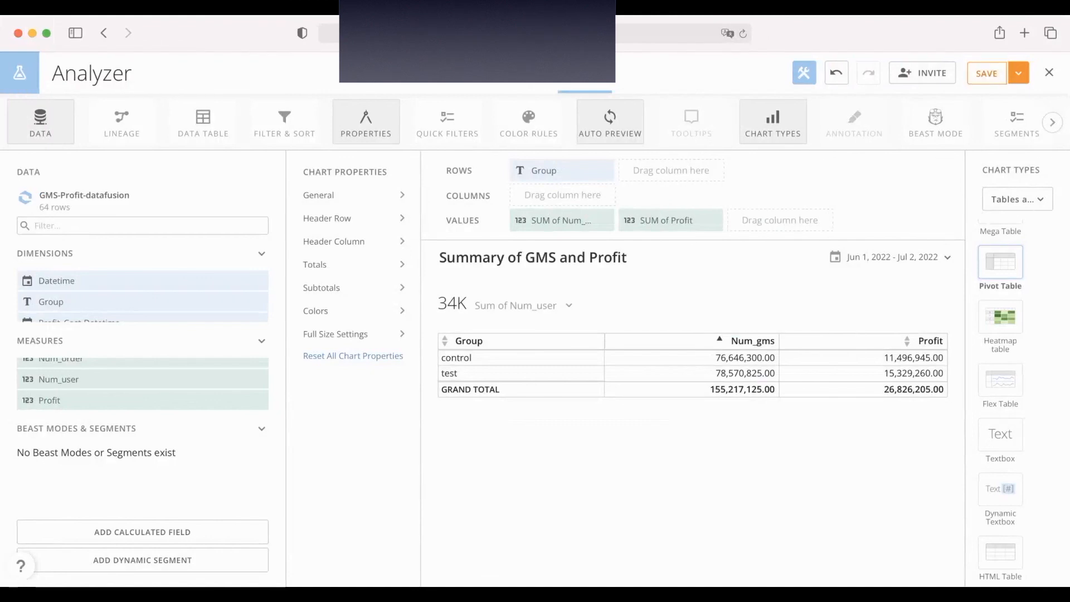
Save the card and the dashboard layout with it placed at the top of Shop_sales.
left_click(986, 73)
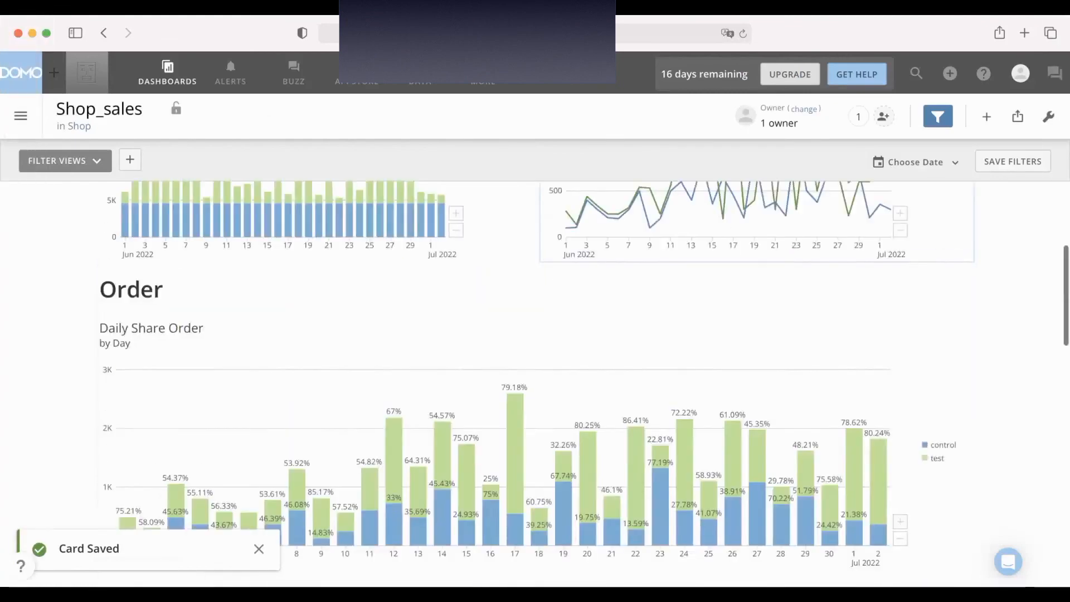
scroll("down", 3)
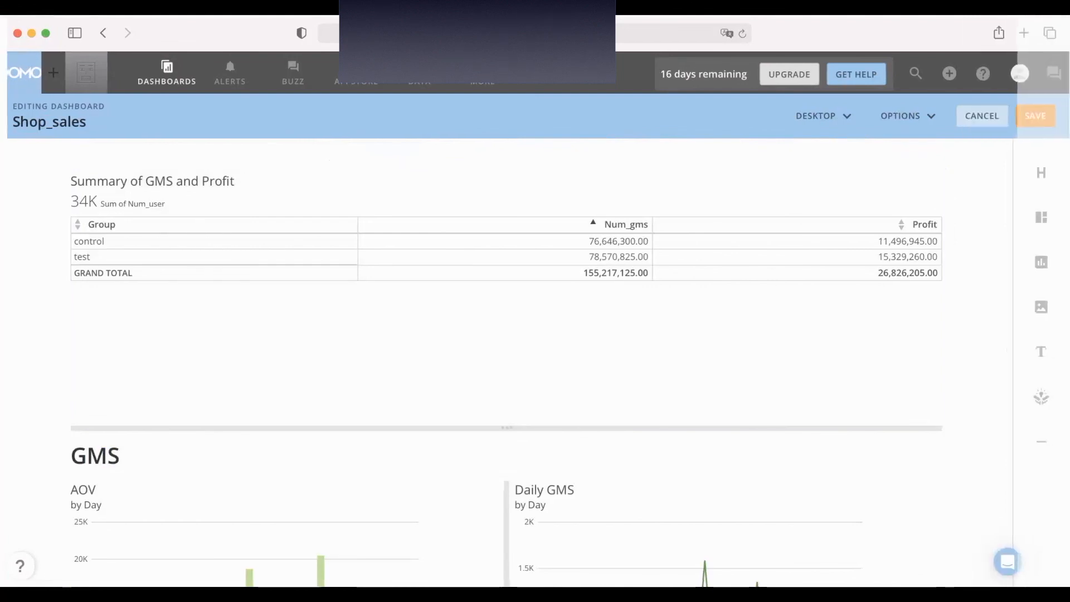
left_click(1035, 116)
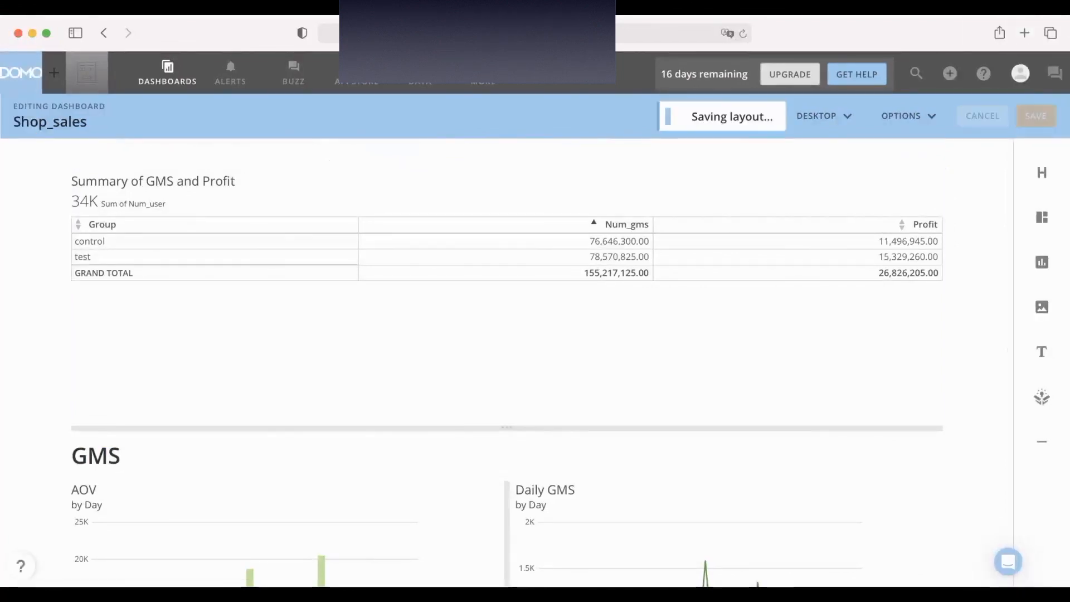
left_click(1036, 116)
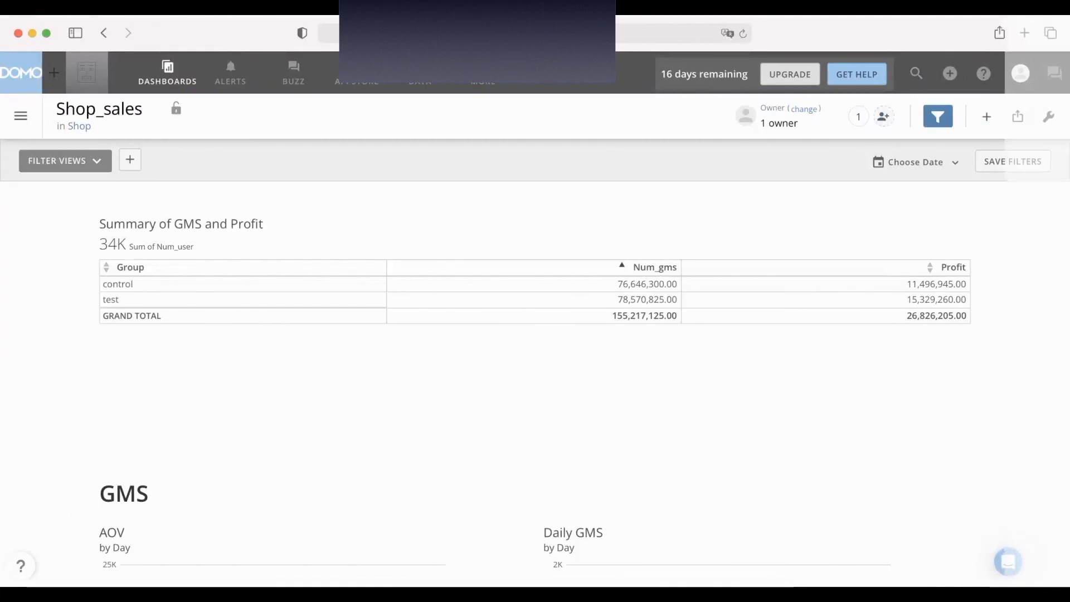